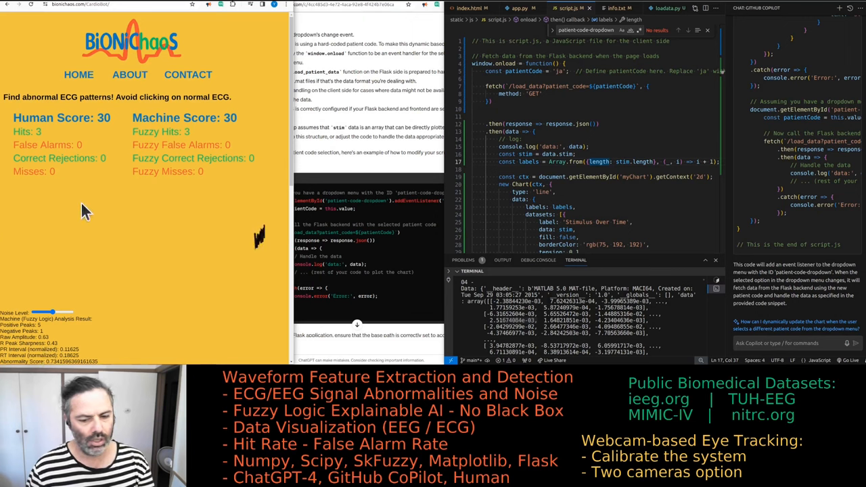
Flag seven abnormal ECG waveforms (spiked, tall-peaked, distorted, noisy beats) as they scroll past
click(146, 237)
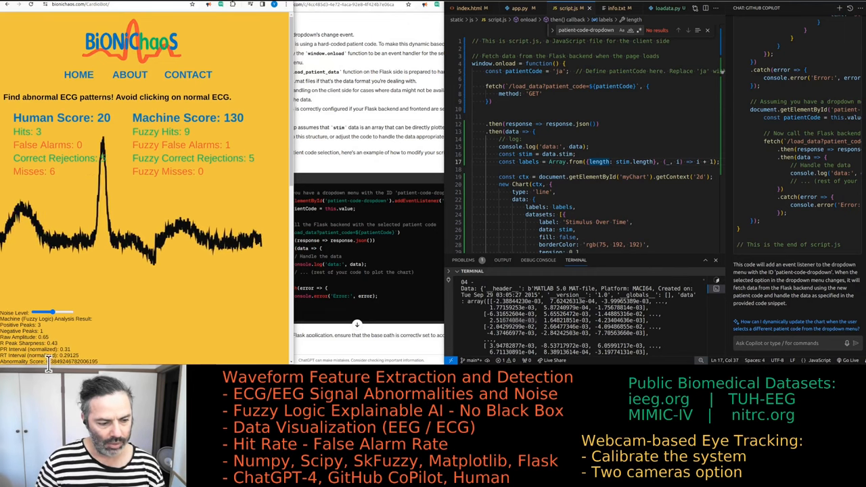
click(132, 236)
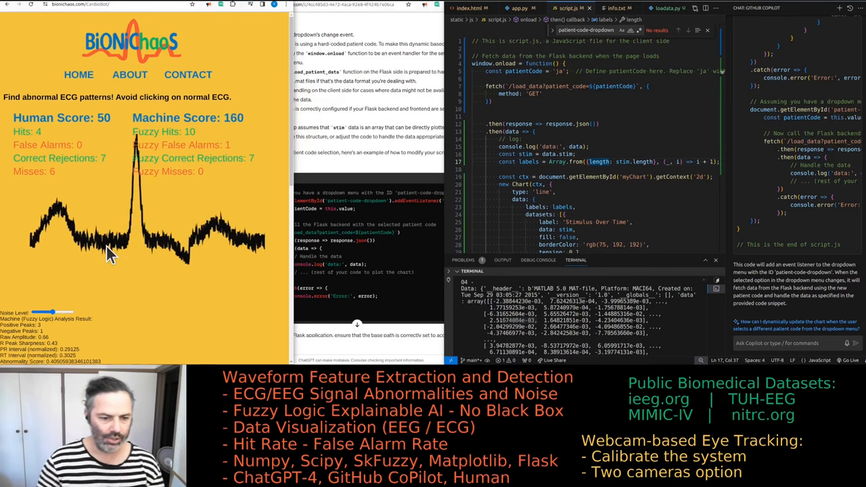
click(122, 236)
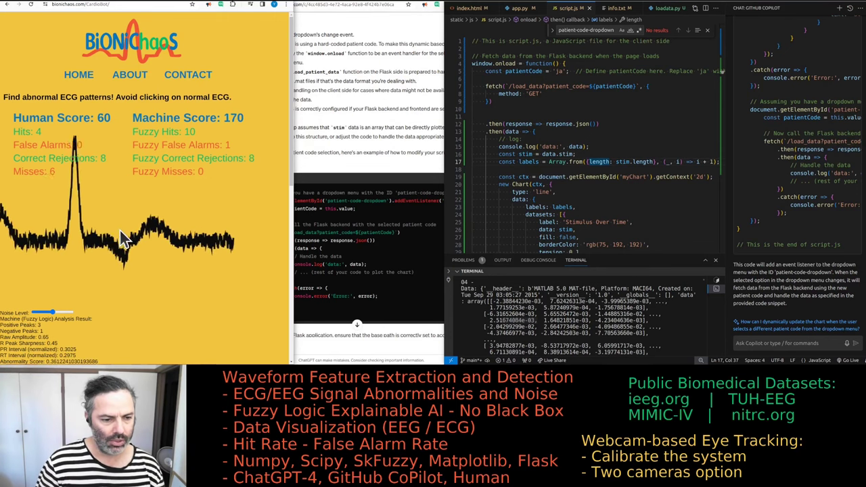
click(125, 240)
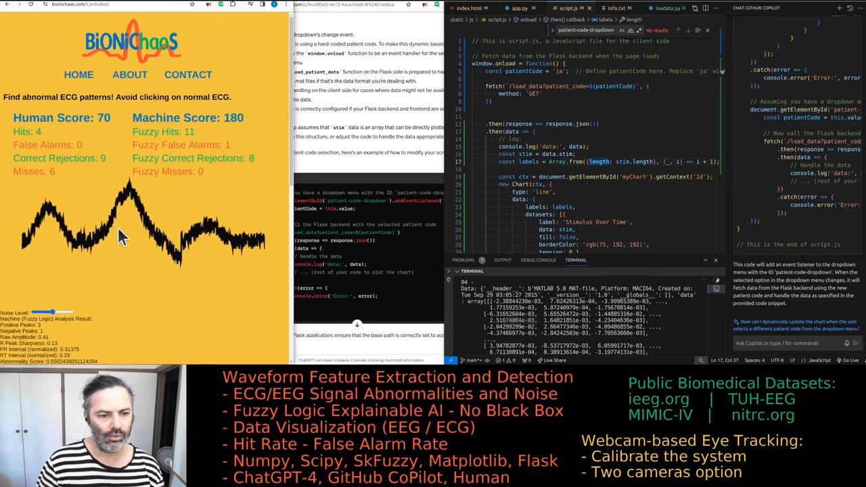
click(122, 236)
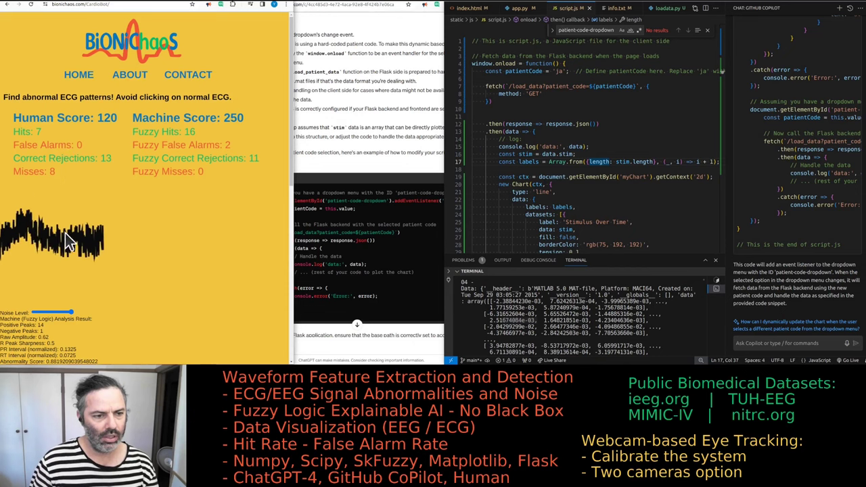
click(169, 237)
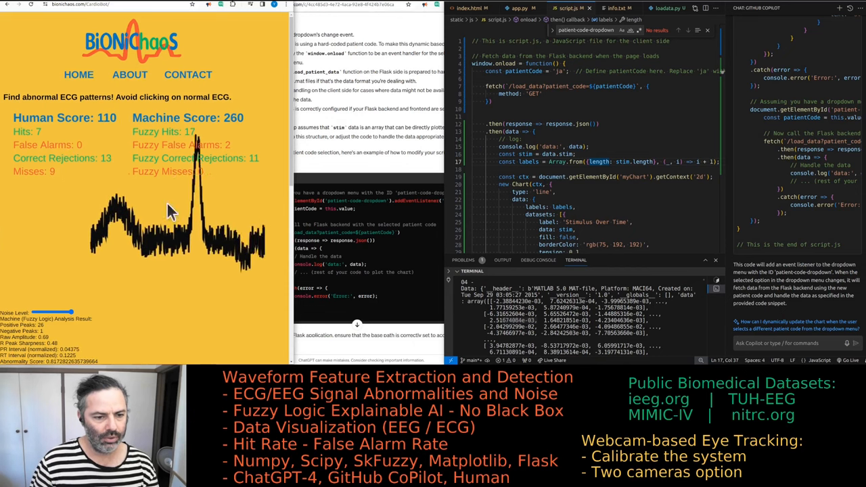
click(169, 216)
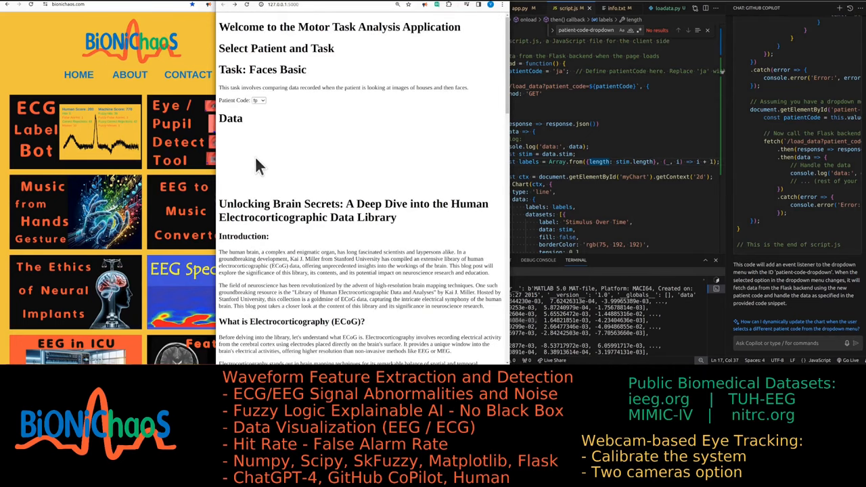
Choose a different patient code for Faces Basic, then select a word in the page heading
click(259, 101)
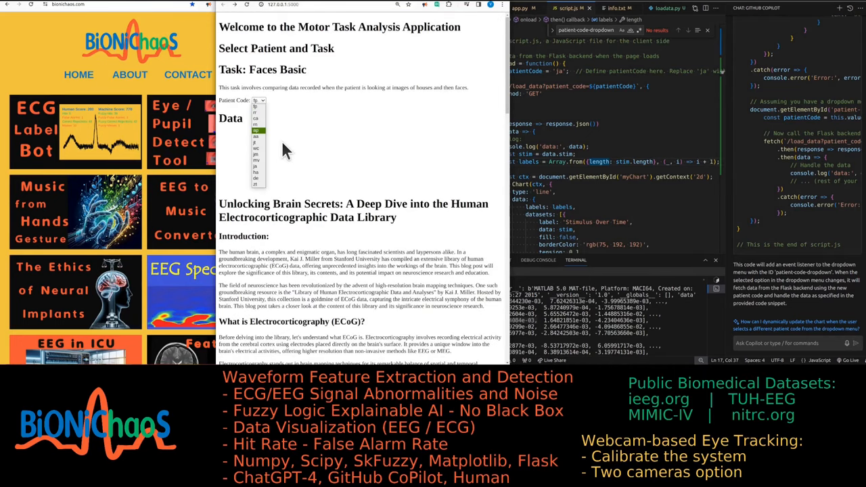
mouse_move(256, 156)
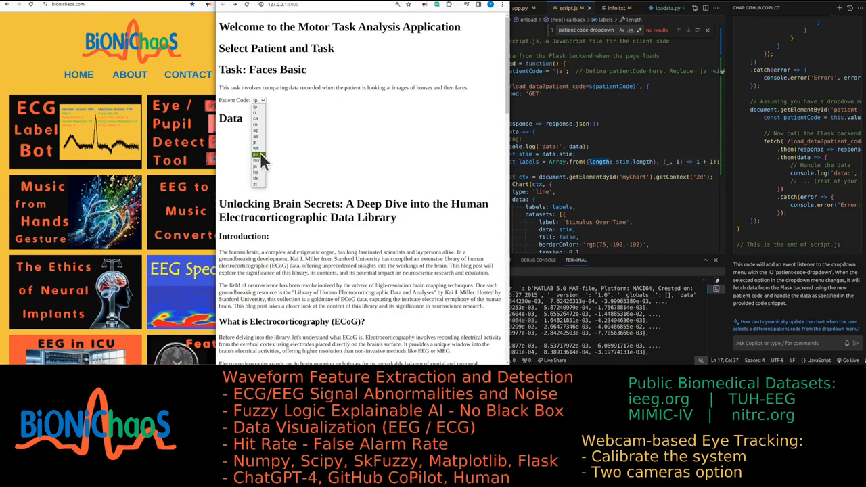
click(256, 161)
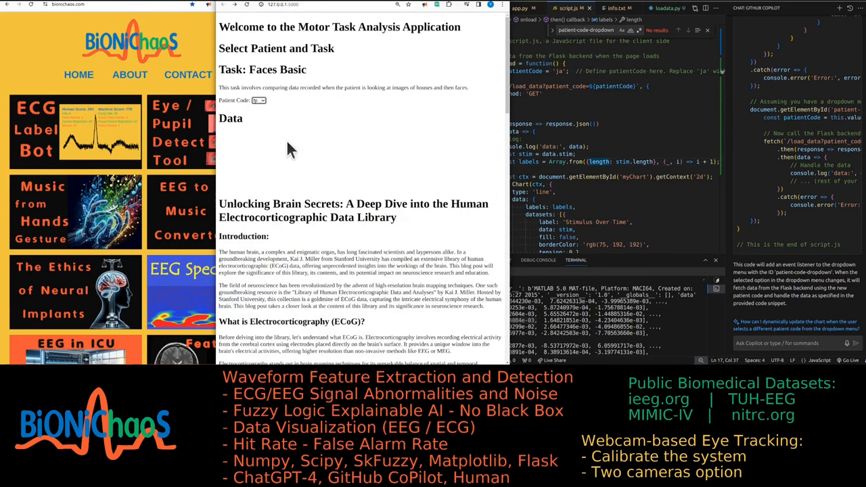
mouse_move(297, 156)
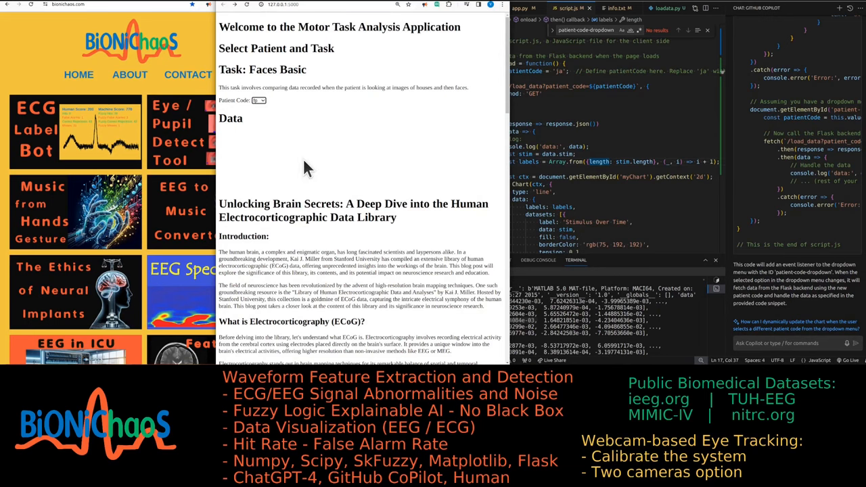
mouse_move(326, 107)
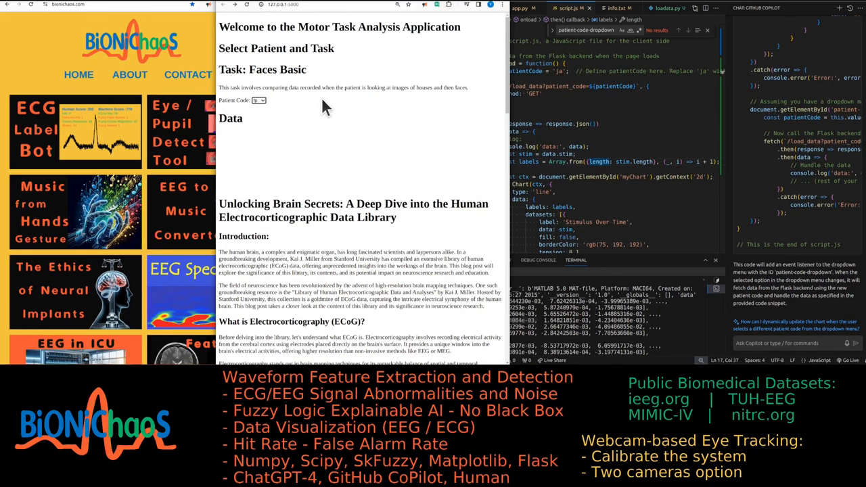
double_click(322, 26)
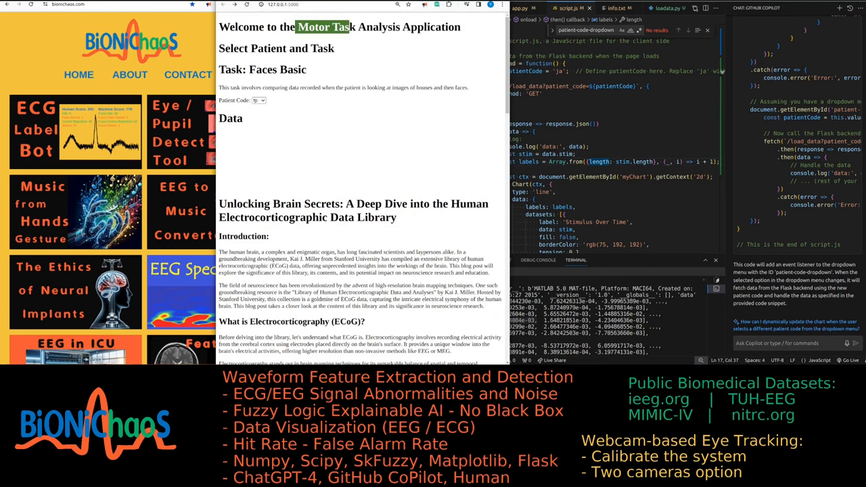
scroll(down, 3)
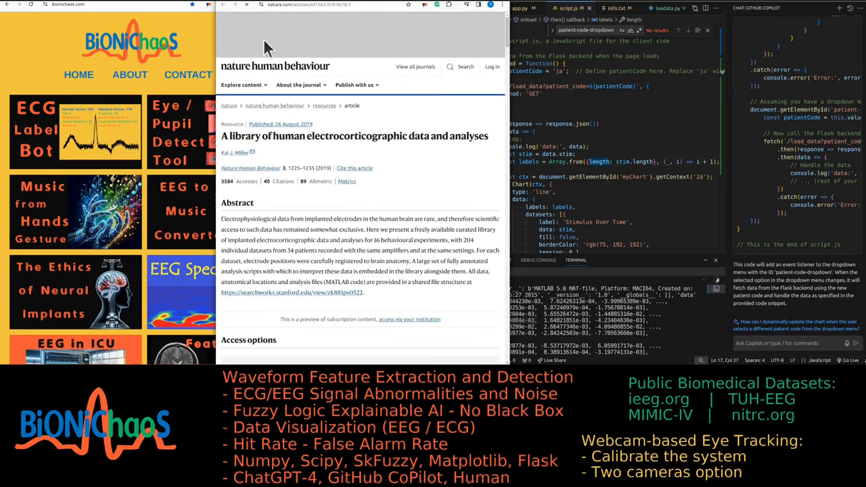
Scroll through the ECoG library article's abstract and back up
scroll(down, 3)
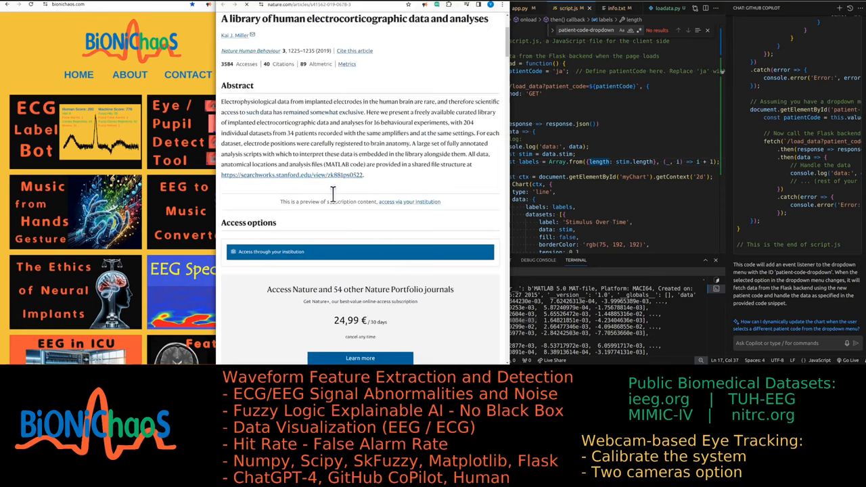
scroll(up, 3)
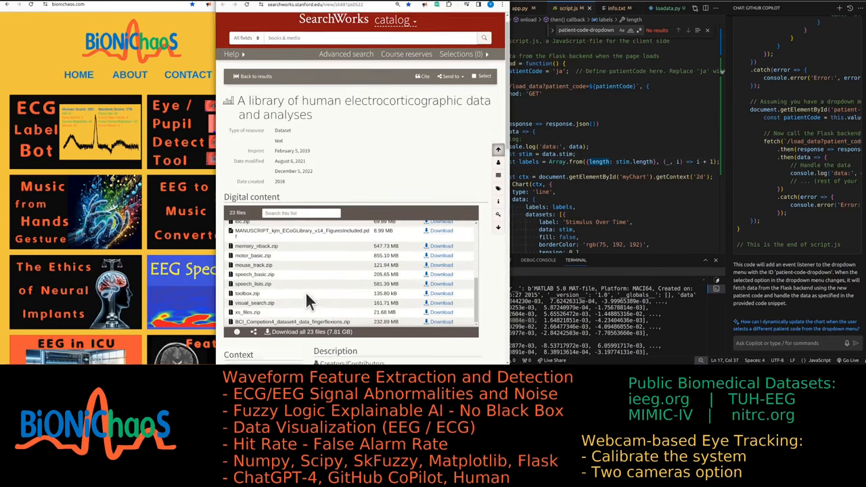
Browse the dataset's 23-file Digital content list and the Abstract/Contents section
scroll(down, 3)
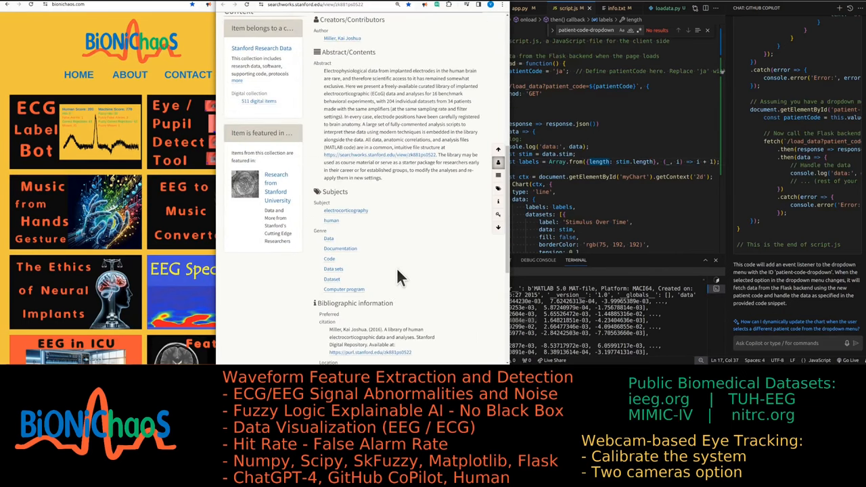
scroll(up, 3)
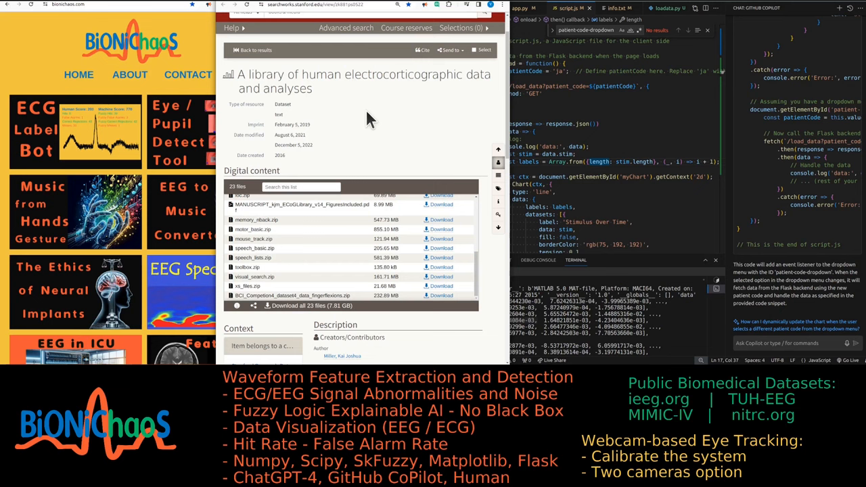
mouse_move(388, 110)
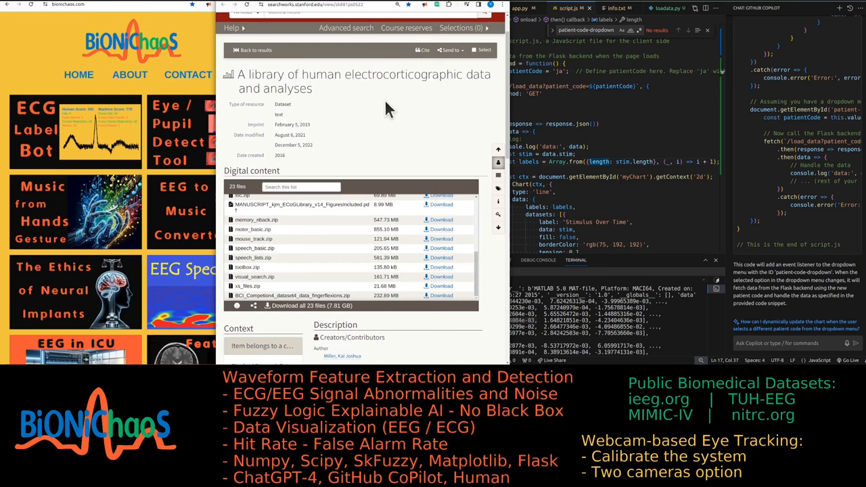
mouse_move(404, 74)
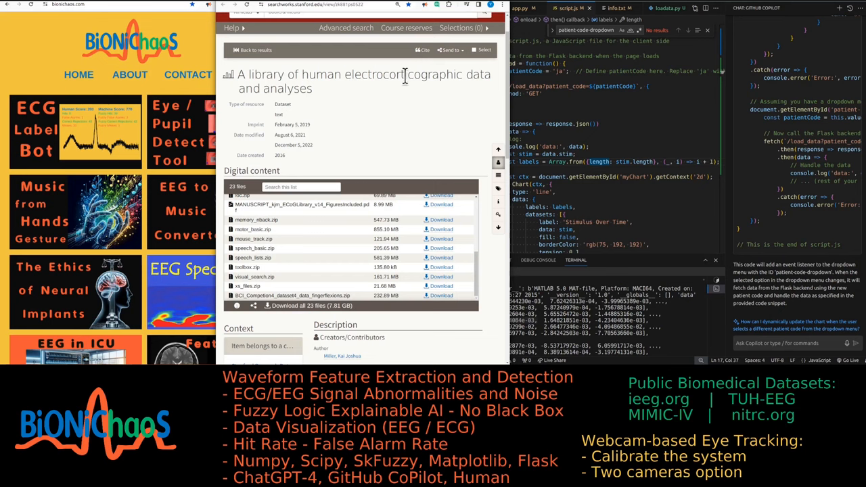
scroll(down, 3)
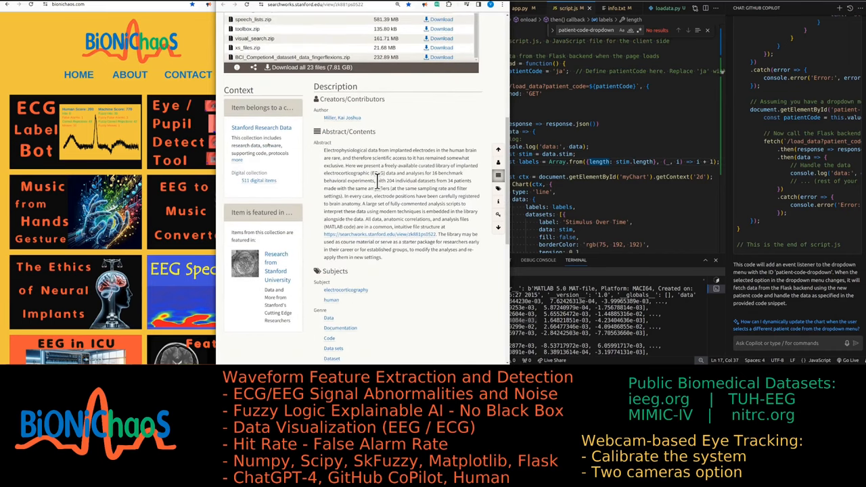
scroll(up, 3)
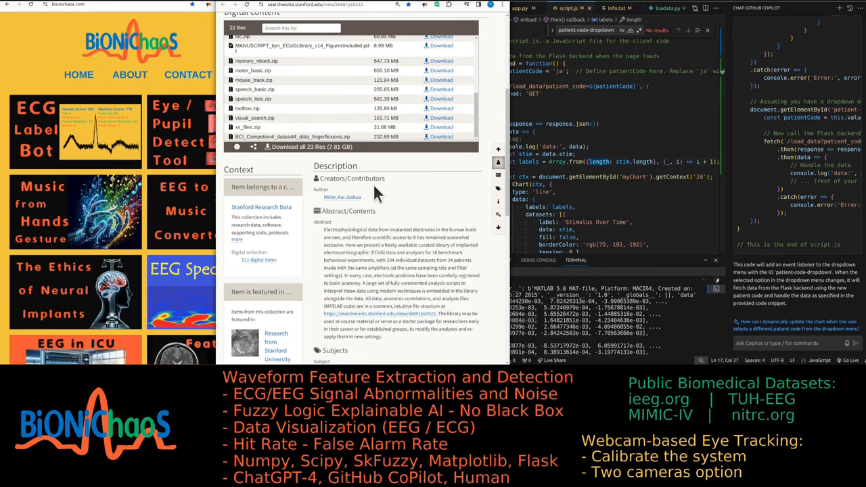
mouse_move(413, 227)
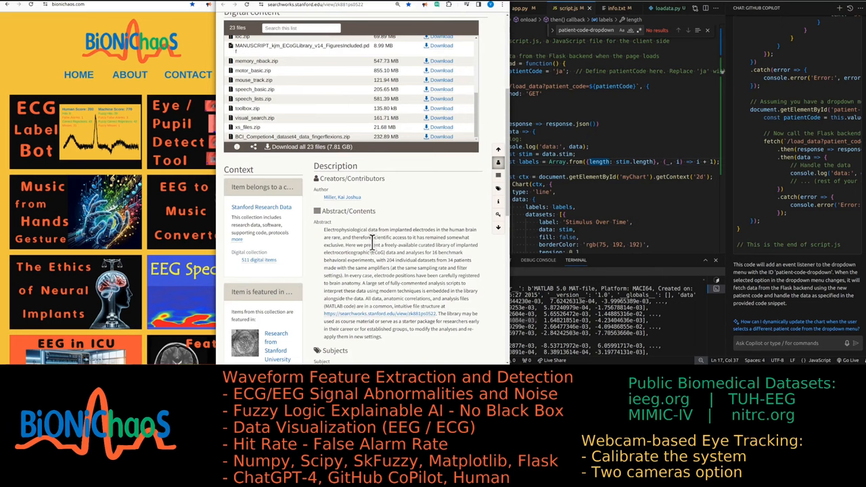
scroll(up, 3)
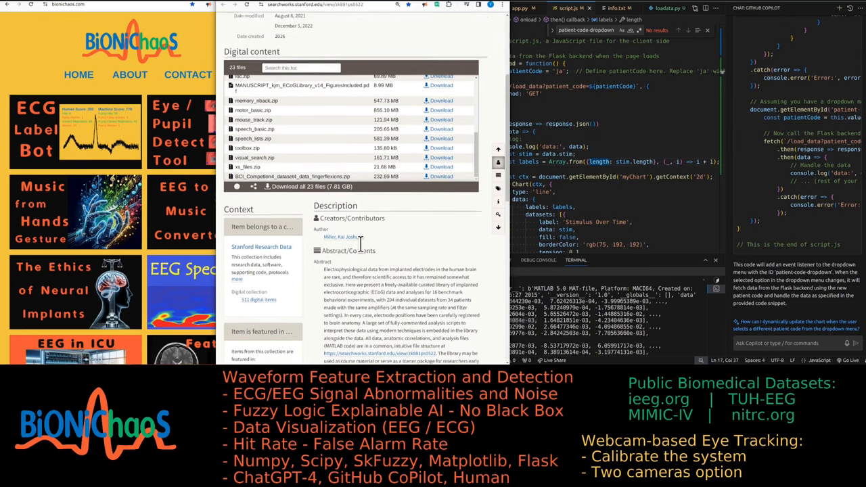
scroll(up, 3)
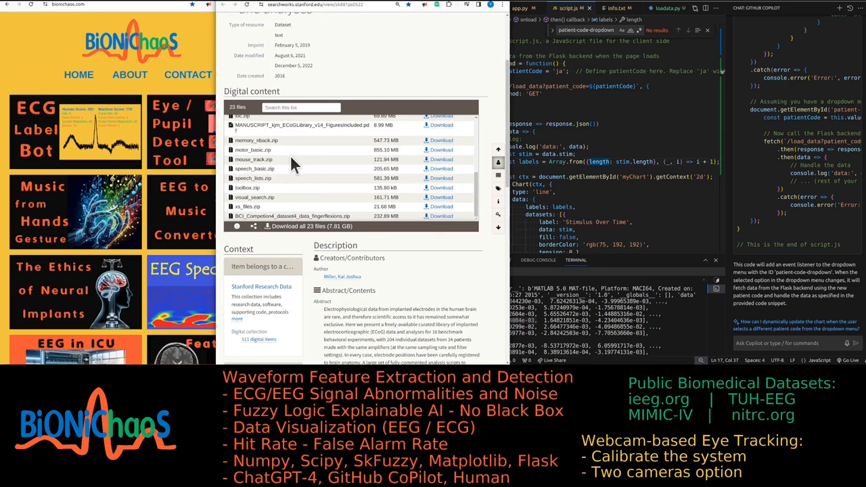
scroll(up, 3)
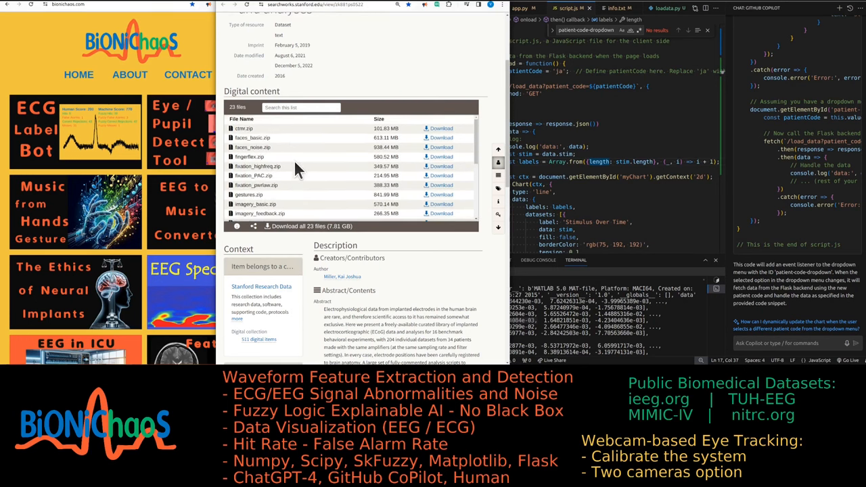
scroll(down, 3)
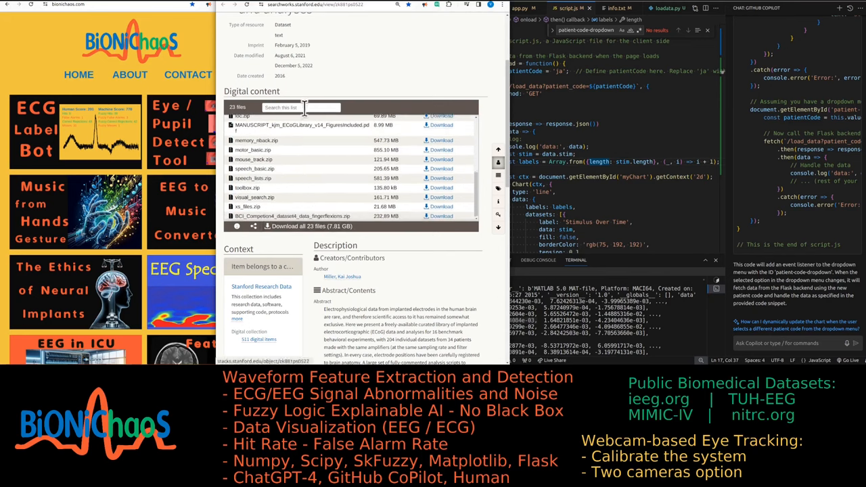
mouse_move(318, 139)
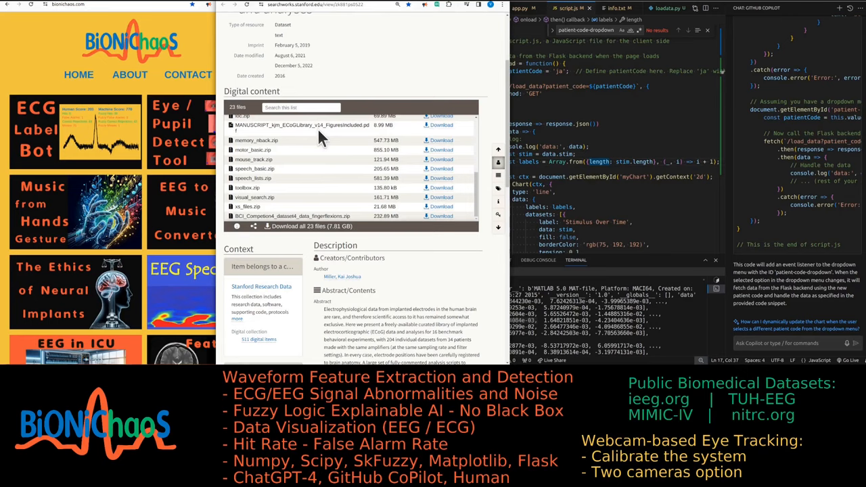
scroll(down, 3)
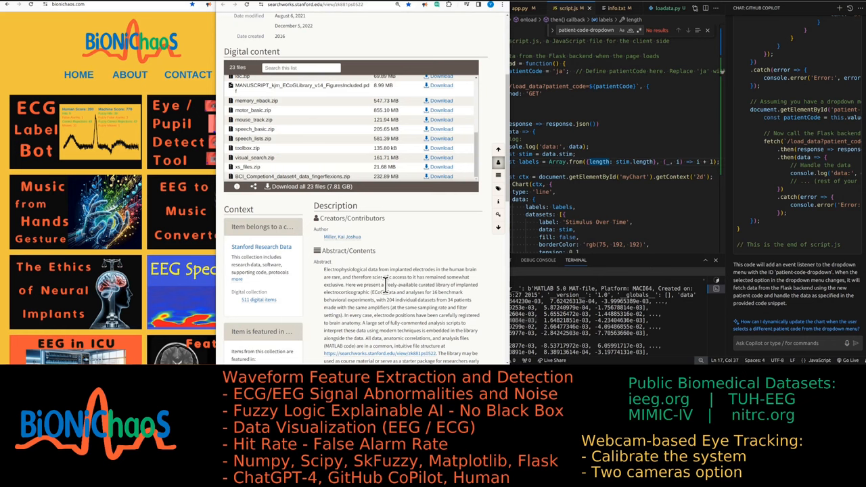
scroll(up, 3)
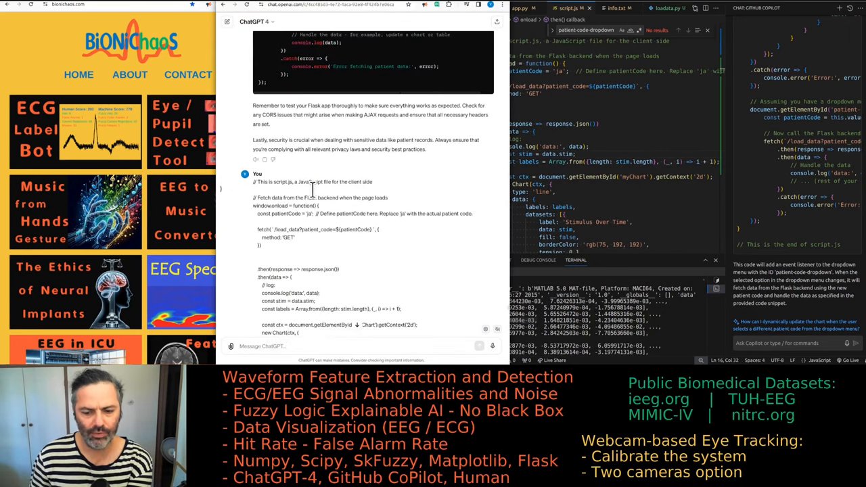
Scroll the ChatGPT conversation back to the message containing the pasted app.py code
scroll(up, 3)
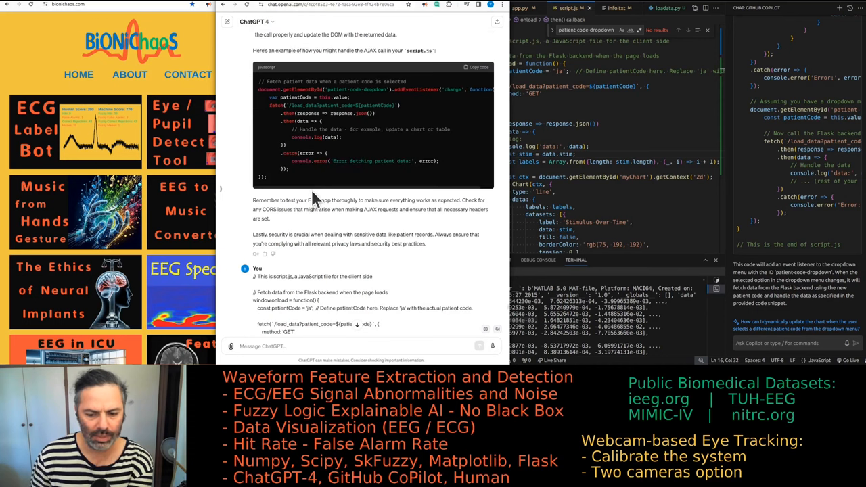
scroll(up, 3)
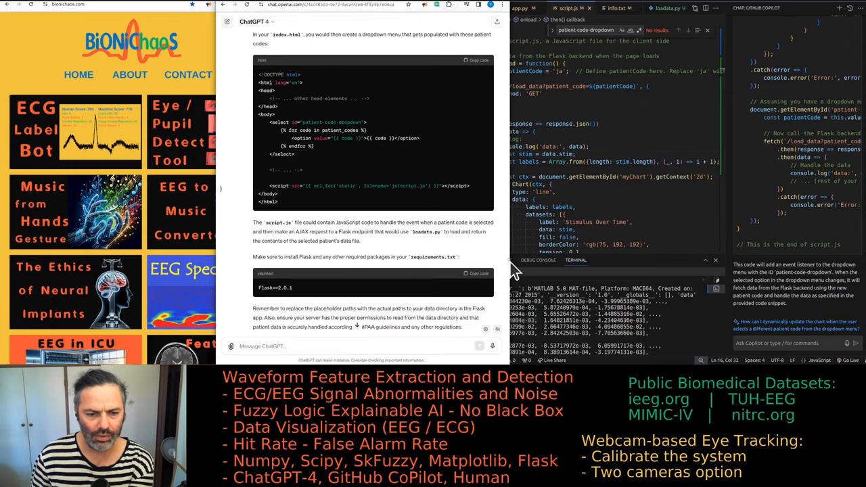
scroll(down, 3)
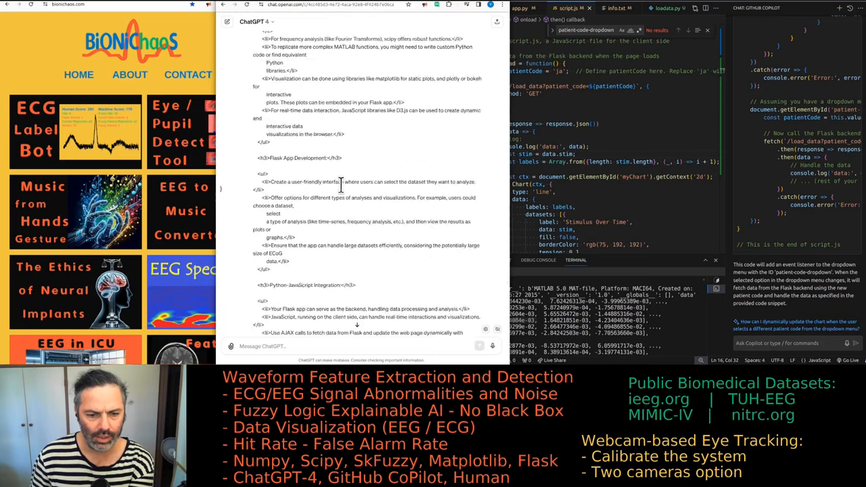
scroll(down, 3)
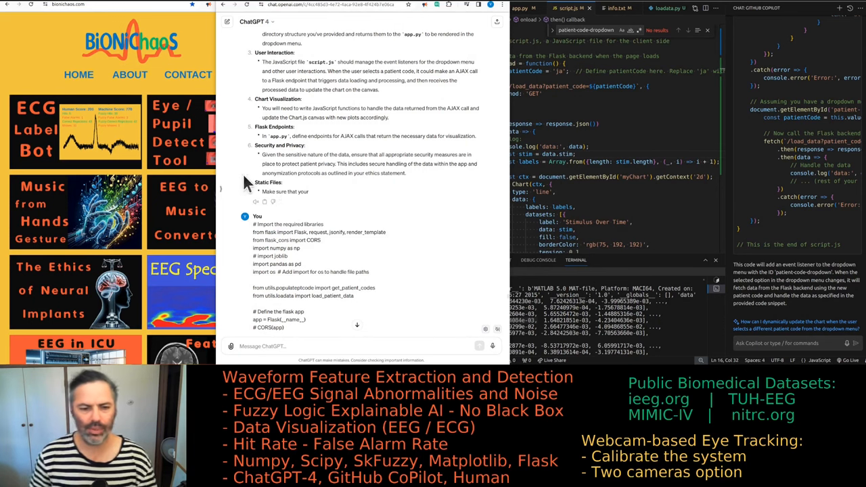
mouse_move(465, 227)
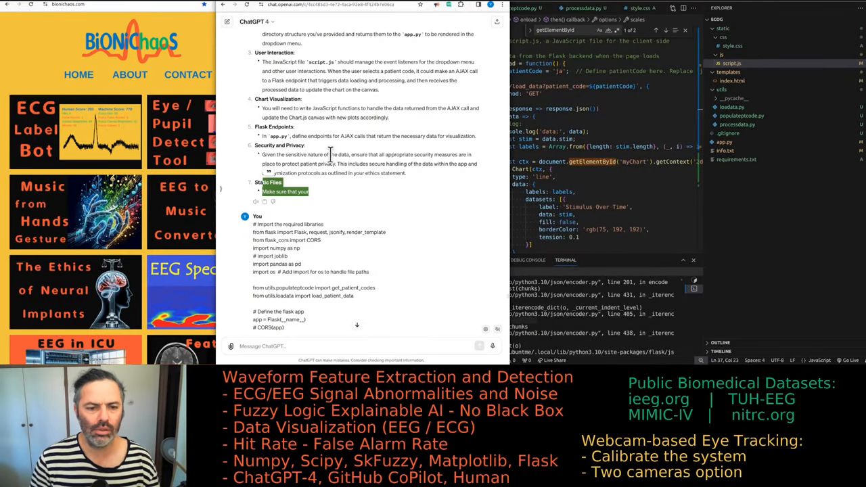
mouse_move(332, 169)
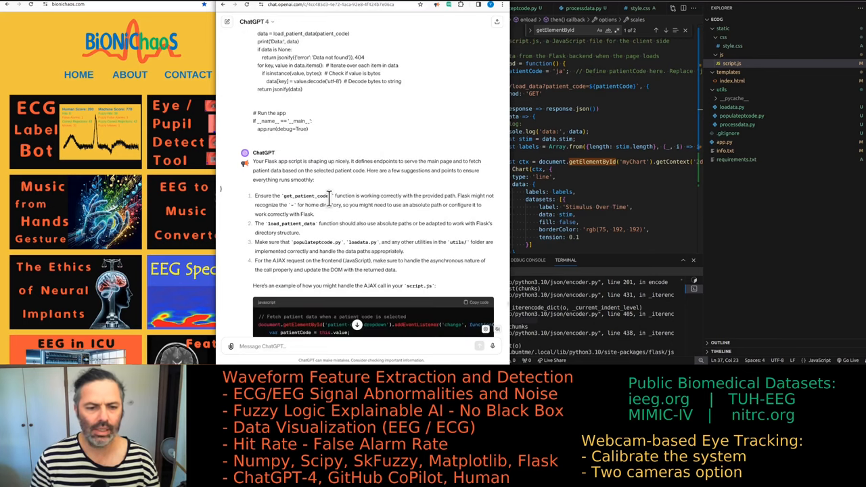
Bring up VS Code and jump to the next getElementById match in script.js
click(669, 31)
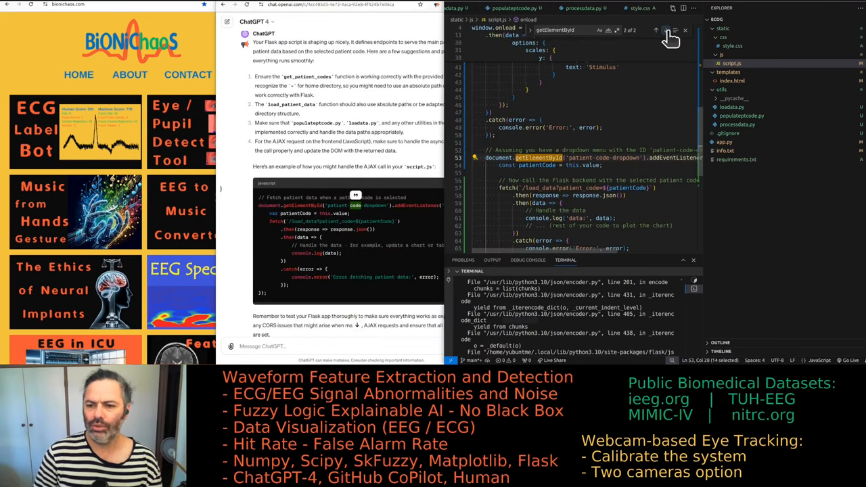
click(656, 30)
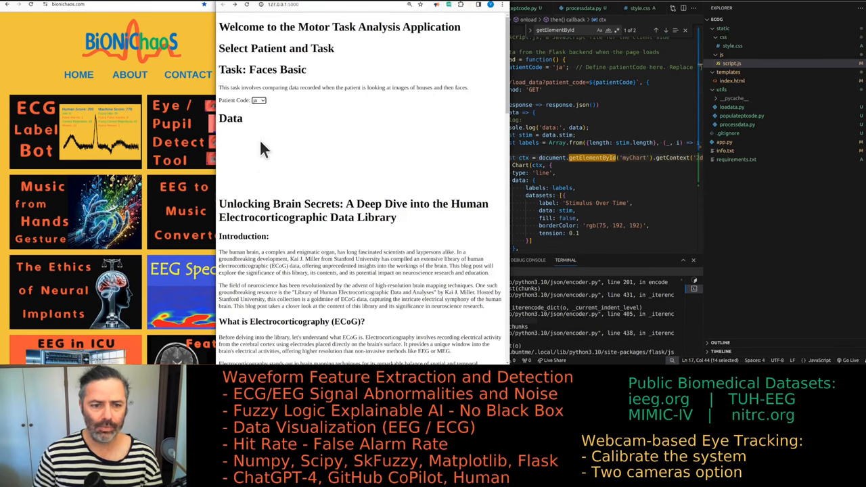
Open the Patient Code dropdown on the 127.0.0.1:5000 Motor Task Analysis page
click(259, 100)
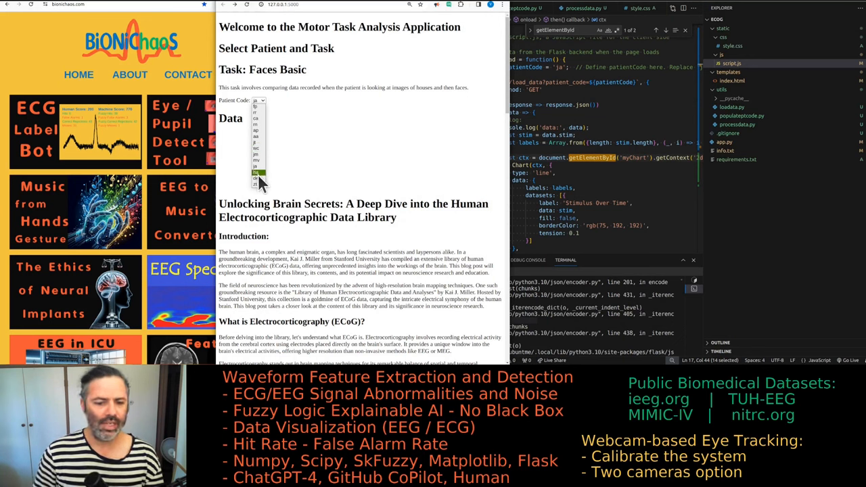
mouse_move(256, 148)
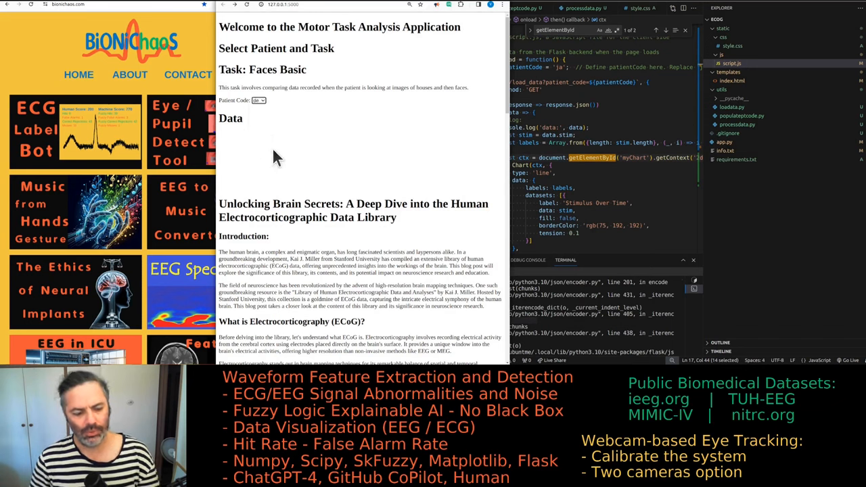
mouse_move(324, 209)
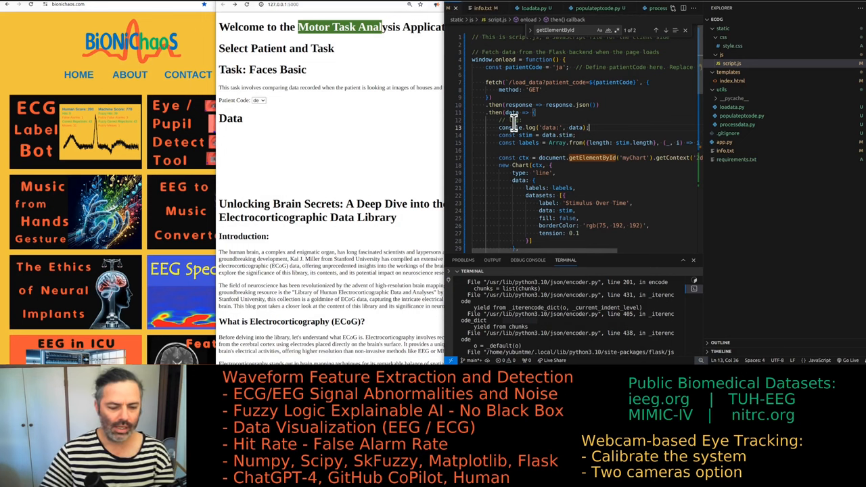
mouse_move(379, 168)
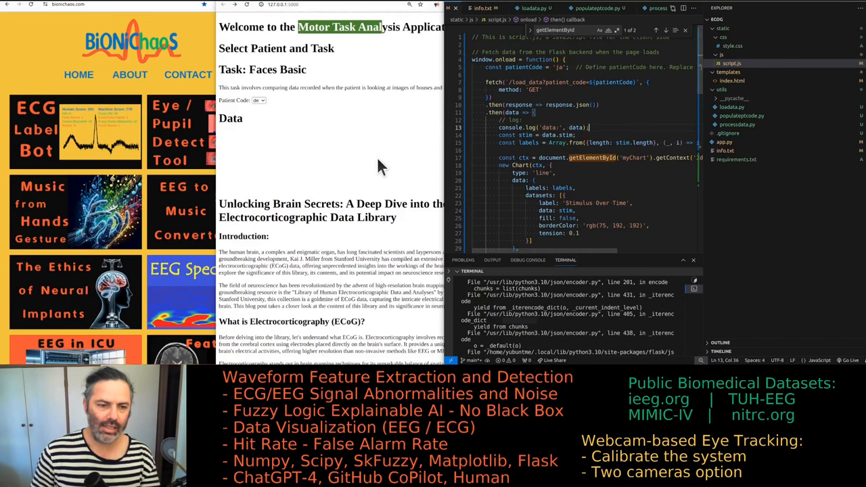
mouse_move(304, 168)
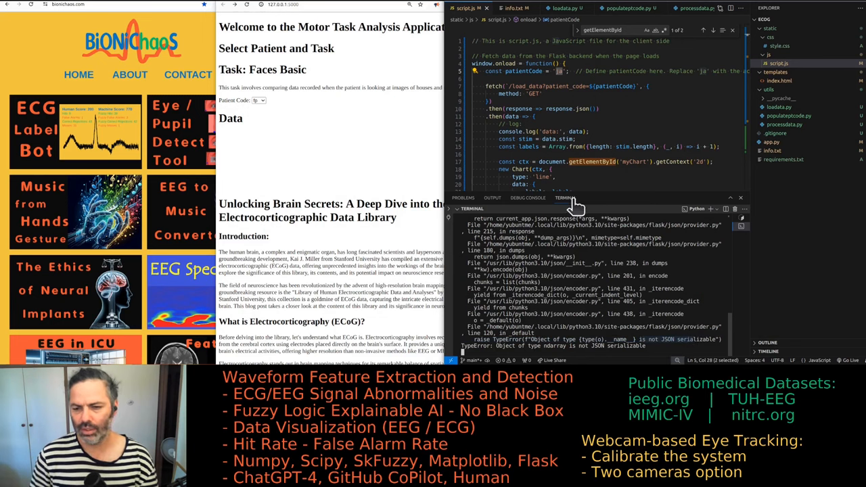
mouse_move(579, 108)
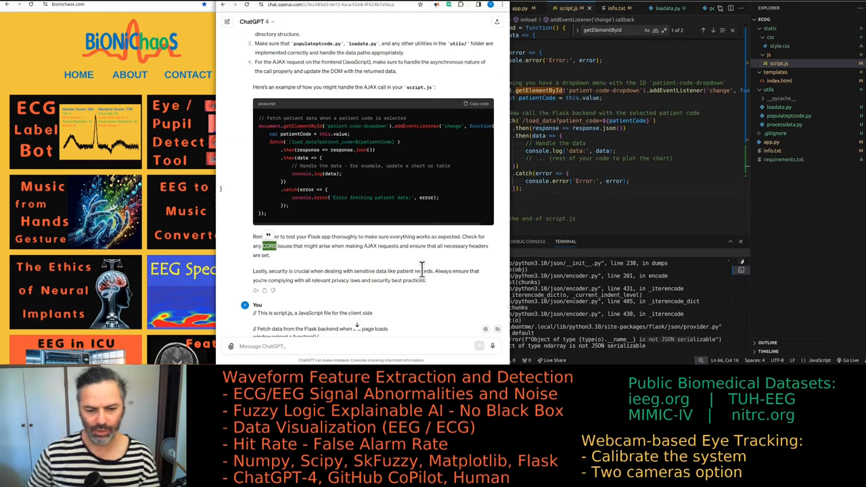
mouse_move(428, 225)
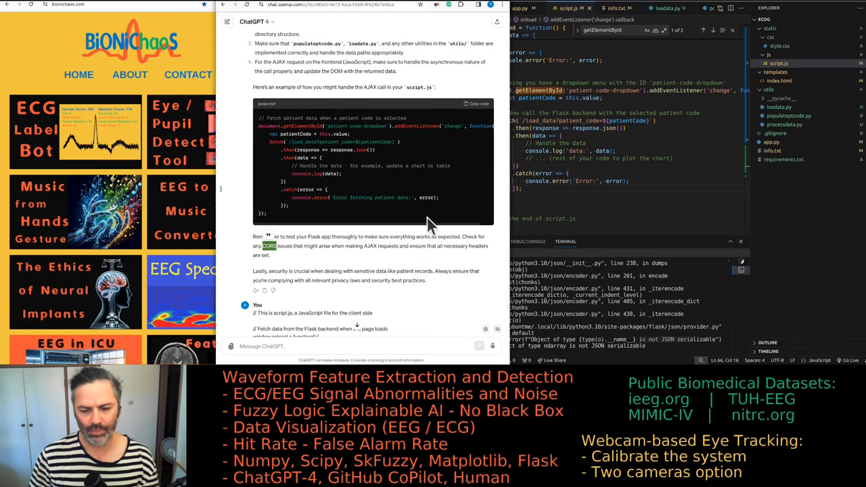
Scroll ChatGPT down to the script.js AJAX example that fetches data on patient-code change
scroll(down, 3)
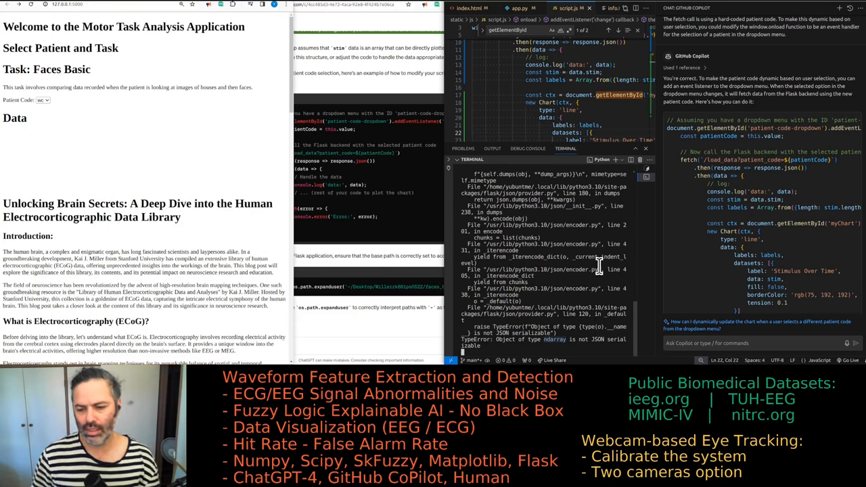
Scroll through Copilot's updated script.js with the dropdown change listener, fetch and chart code
scroll(down, 3)
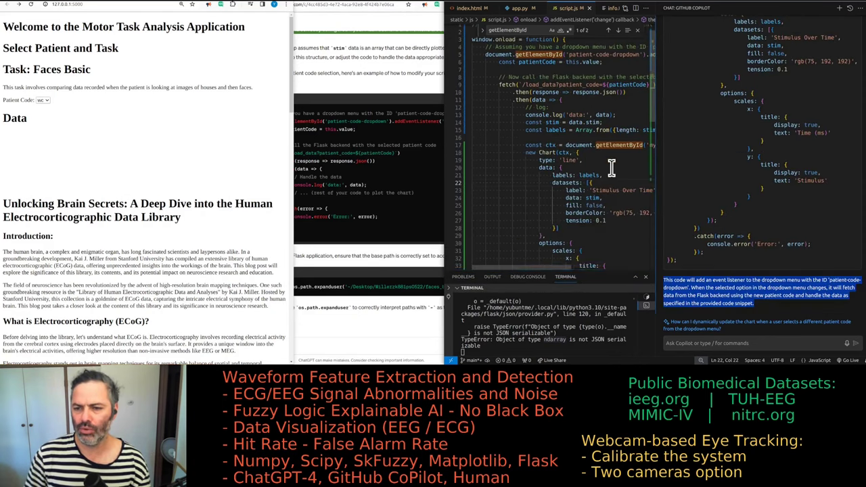
scroll(up, 3)
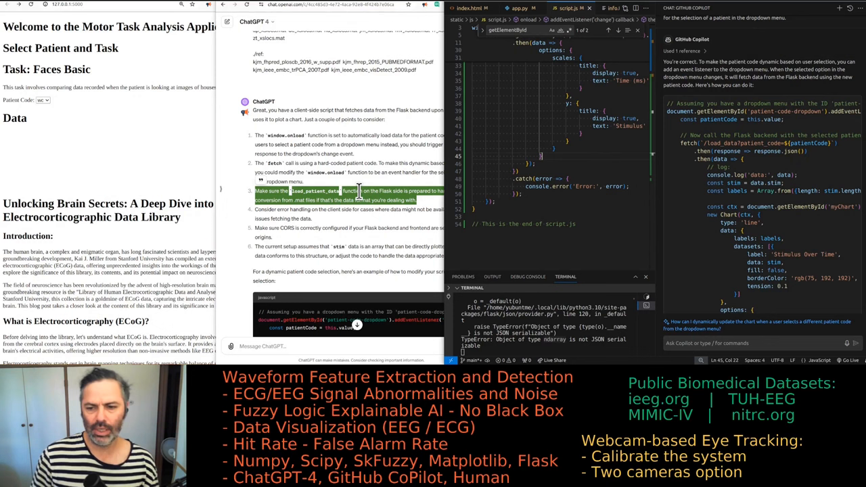
mouse_move(545, 171)
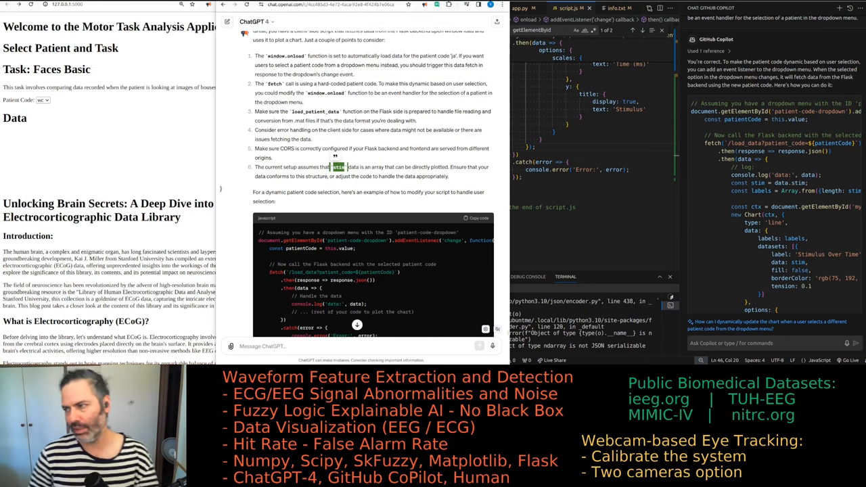
mouse_move(378, 113)
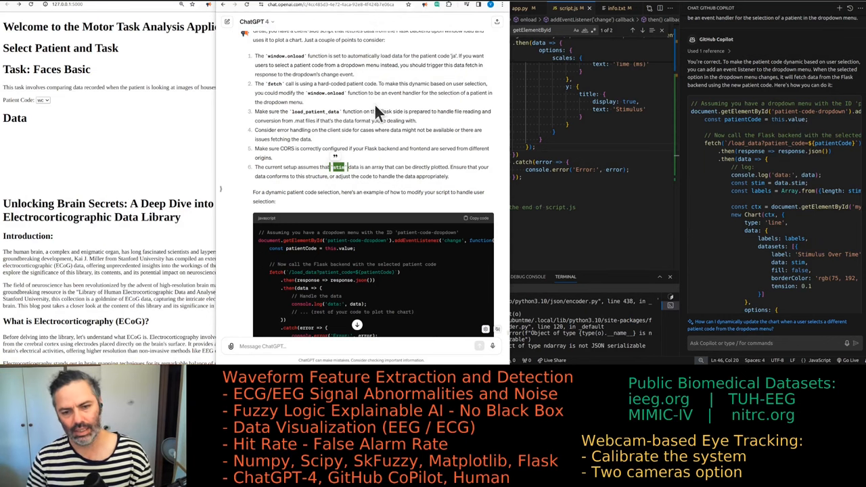
Reread ChatGPT's window.onload and change-event suggestions, highlighting the hard-coded patient code explanation
scroll(up, 3)
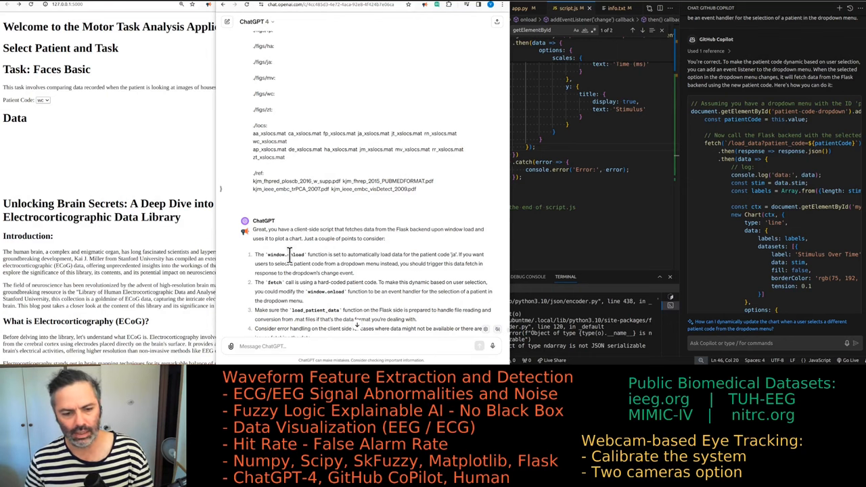
drag(256, 229, 355, 264)
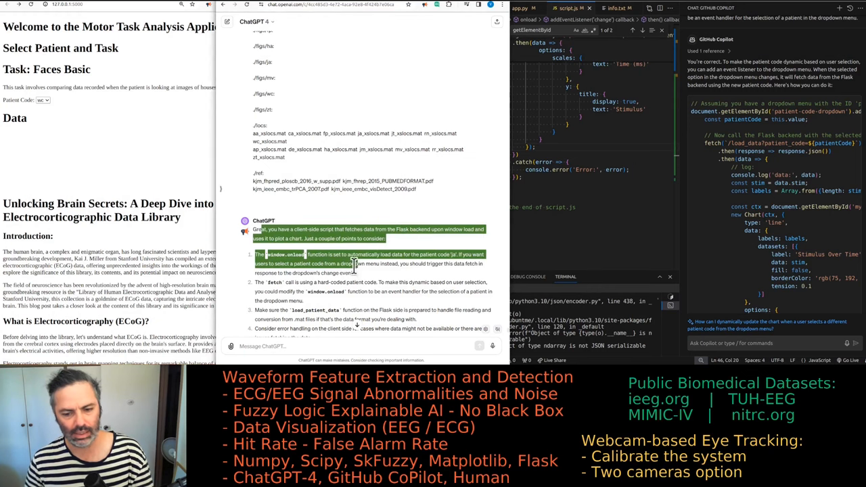
scroll(down, 3)
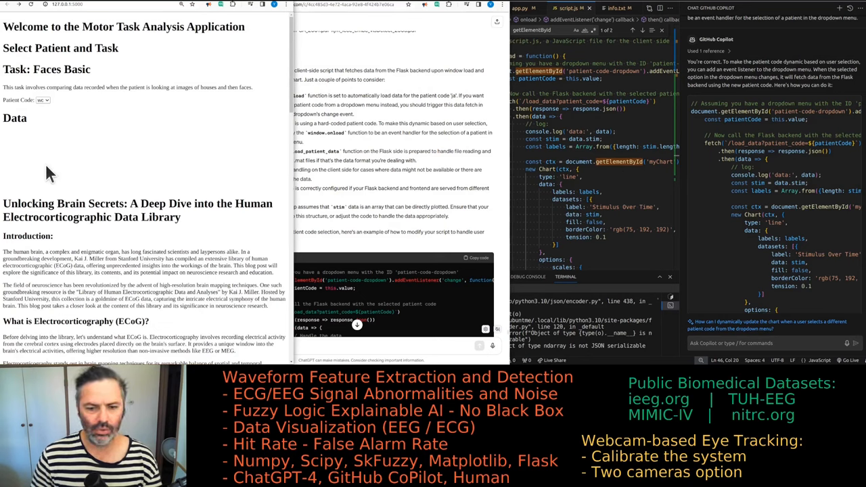
scroll(down, 3)
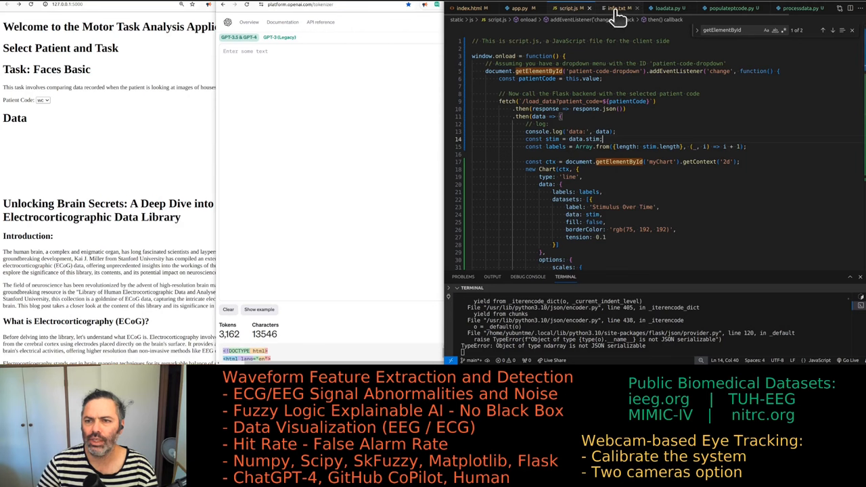
Paste loadata.py's patient-loading code into the Tokenizer, showing 373 tokens and 1,592 characters
click(668, 7)
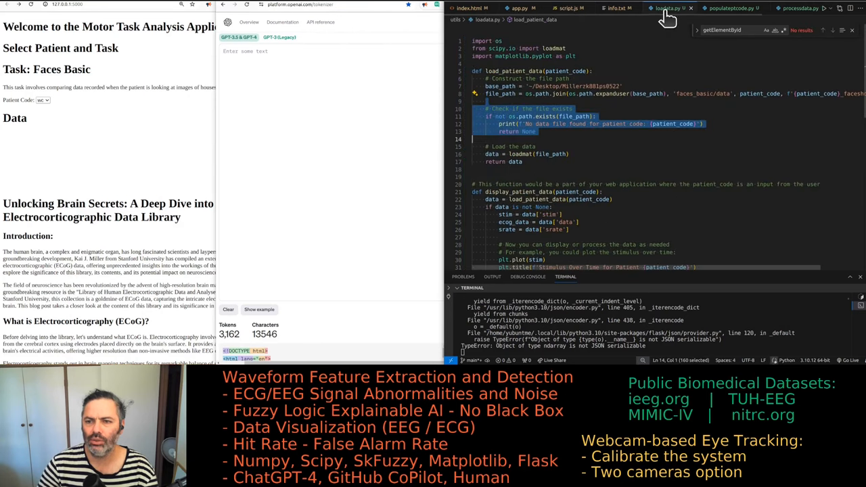
click(608, 142)
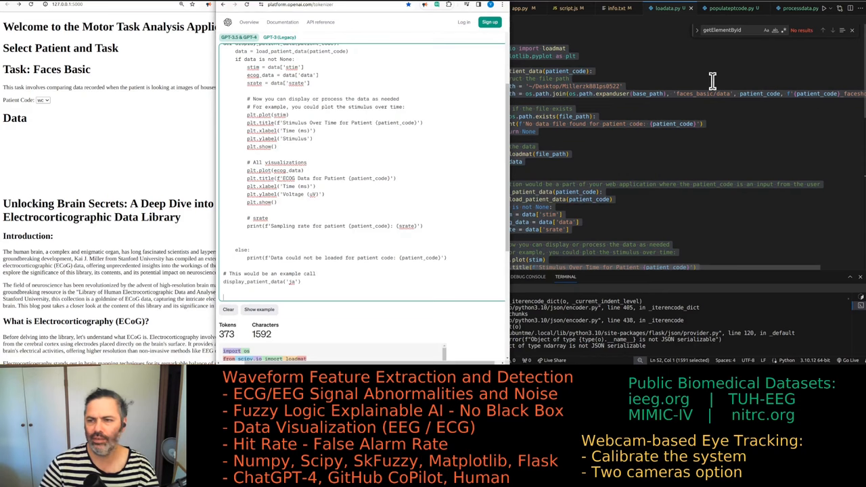
mouse_move(643, 118)
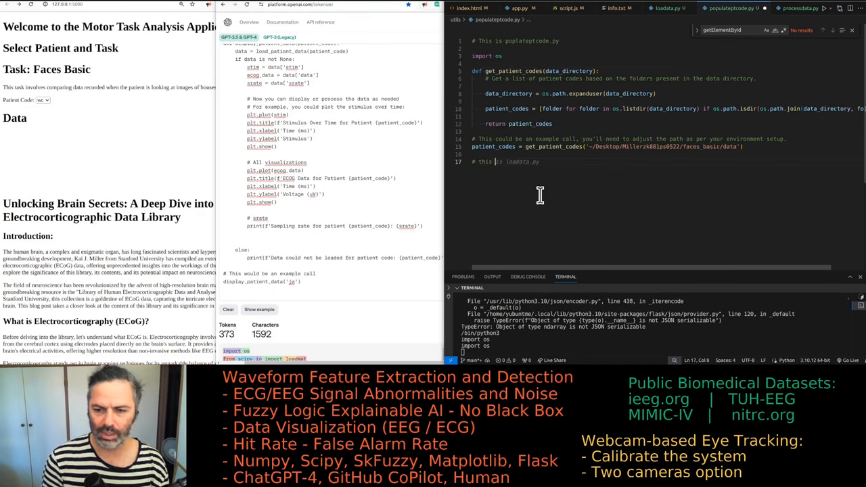
key(ctrl+a)
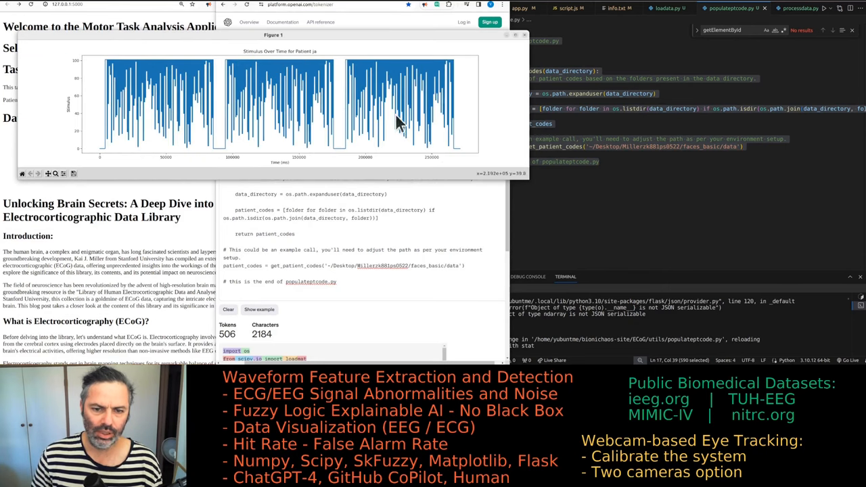
mouse_move(121, 73)
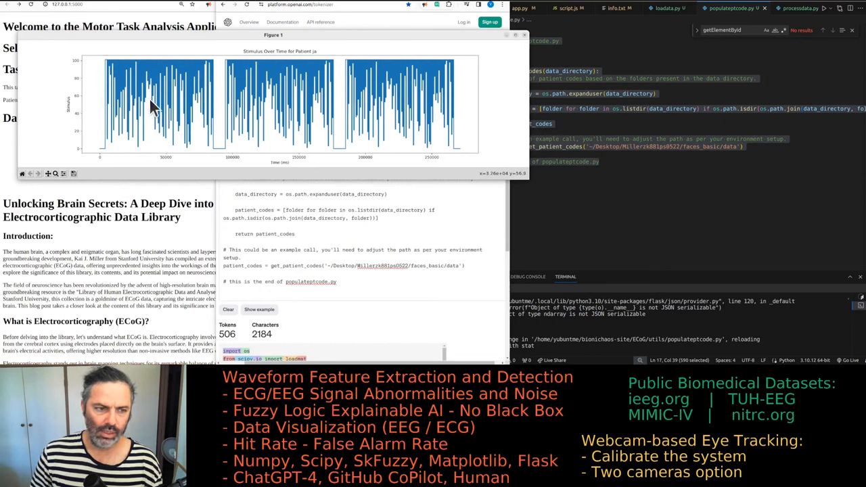
mouse_move(166, 105)
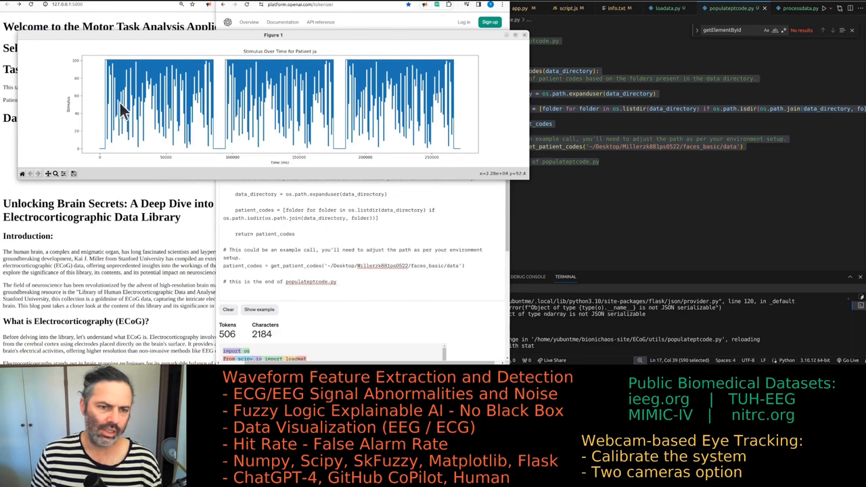
mouse_move(108, 128)
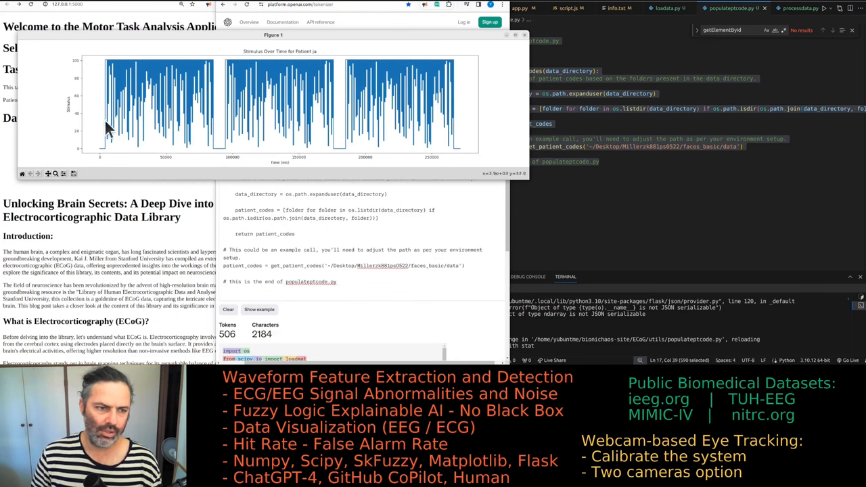
mouse_move(115, 75)
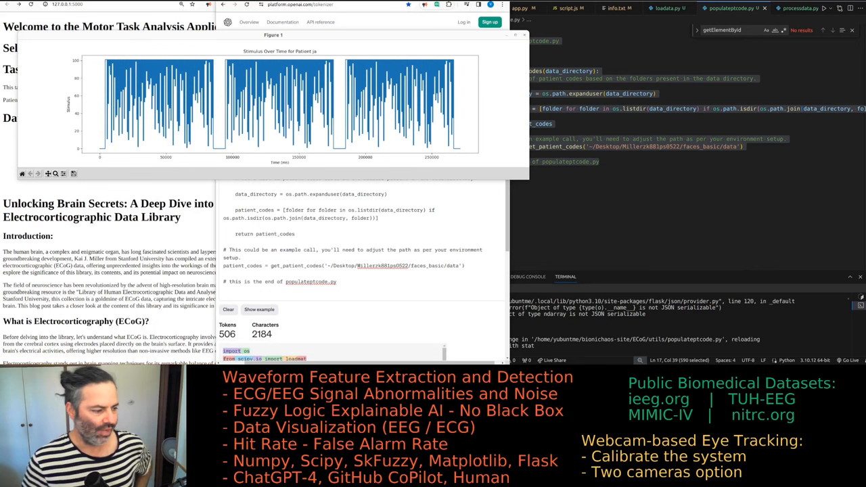
mouse_move(445, 133)
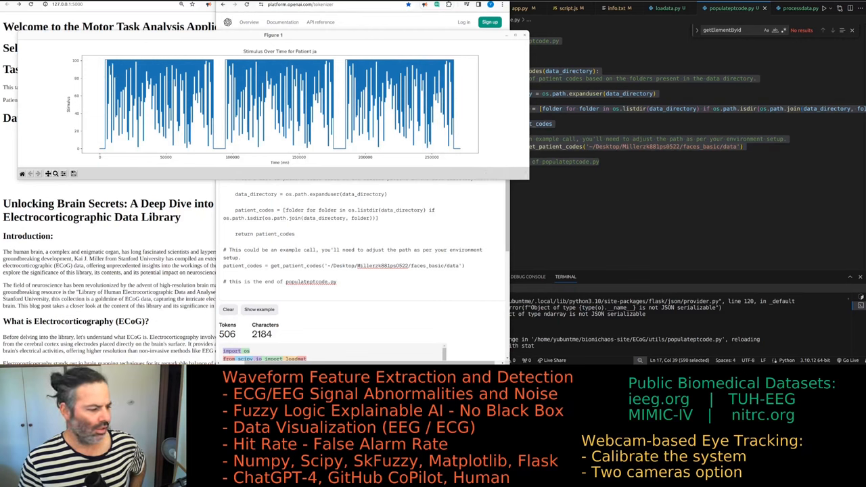
mouse_move(175, 110)
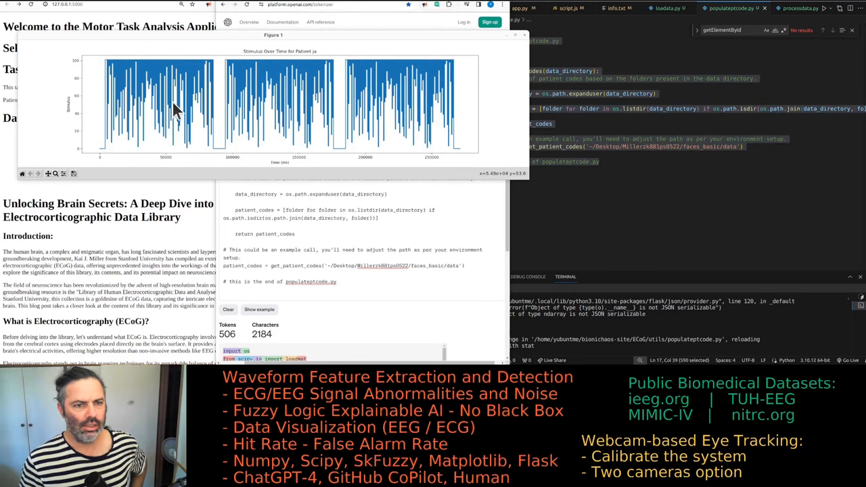
mouse_move(179, 112)
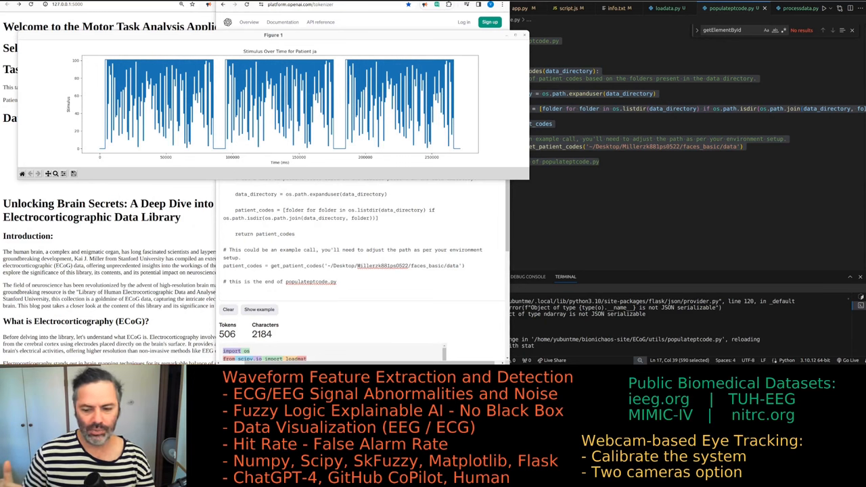
mouse_move(265, 86)
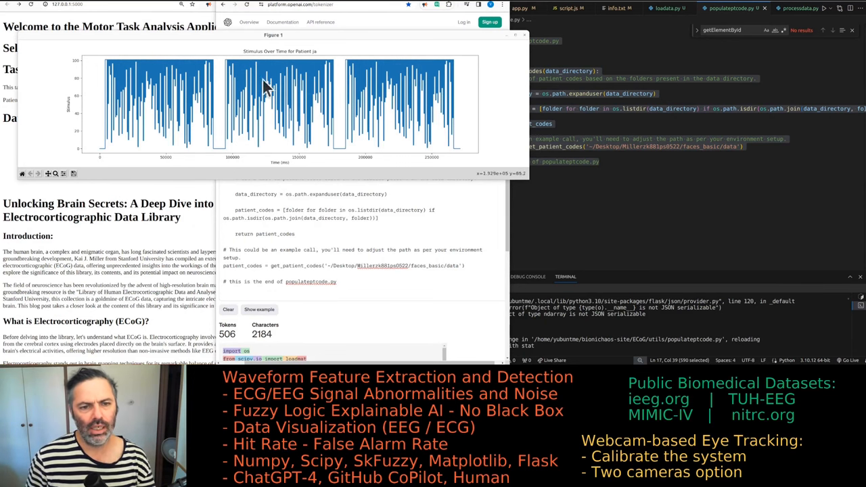
mouse_move(289, 96)
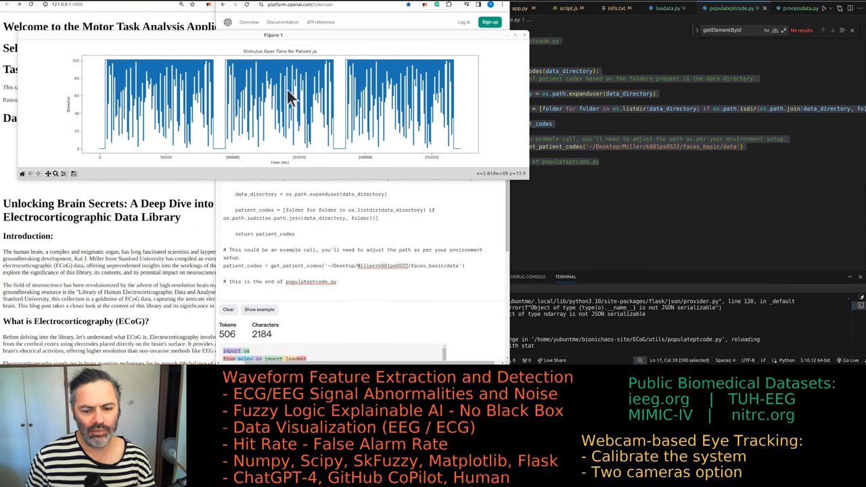
mouse_move(159, 124)
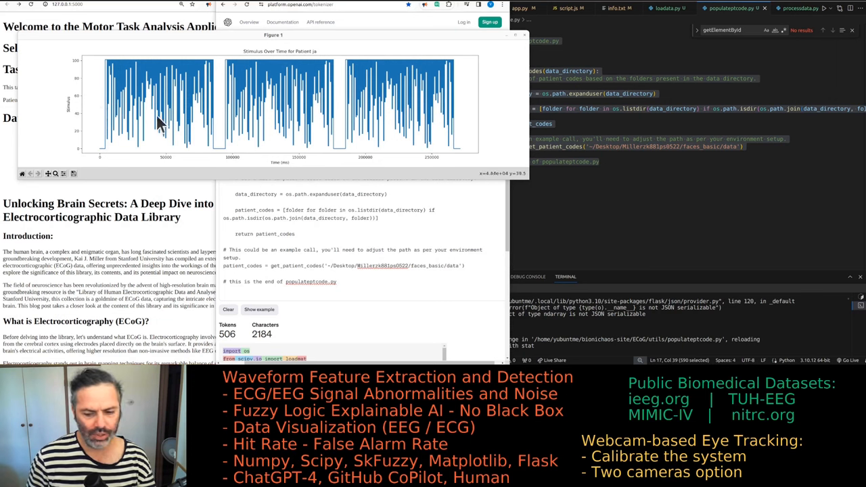
mouse_move(118, 95)
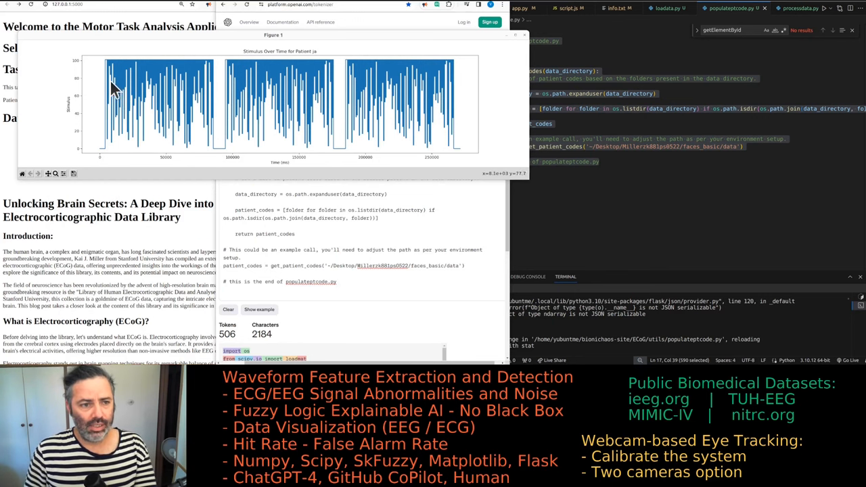
mouse_move(432, 70)
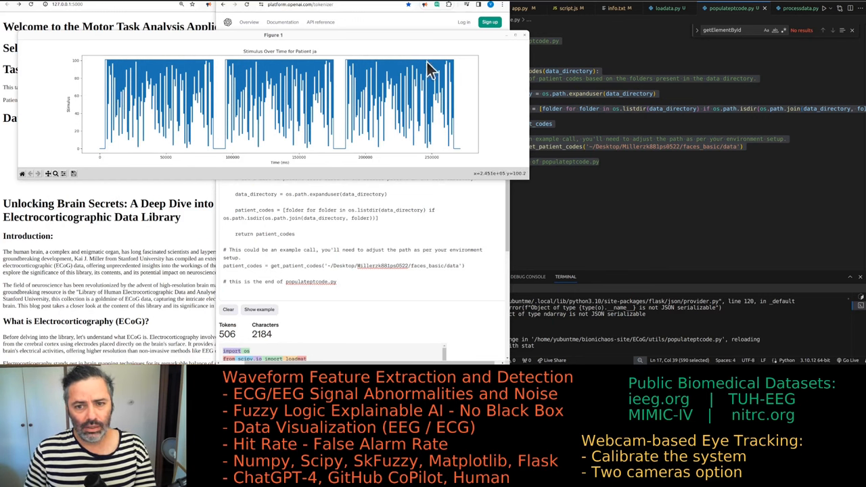
mouse_move(169, 118)
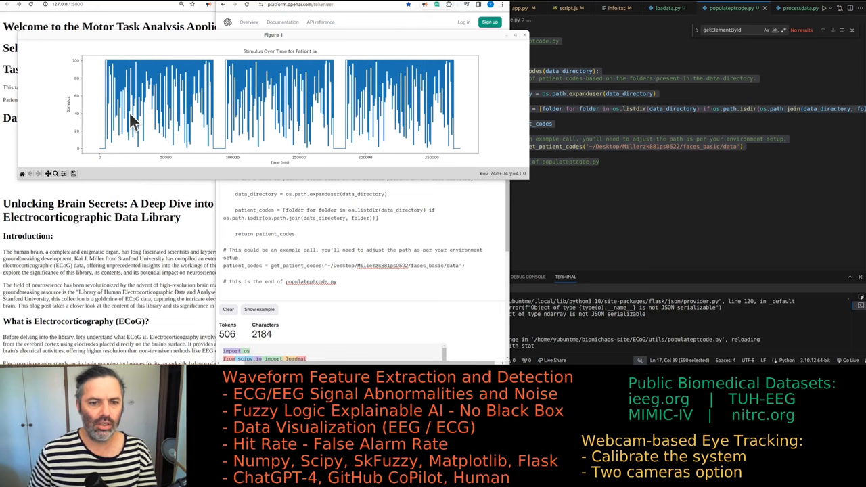
mouse_move(122, 113)
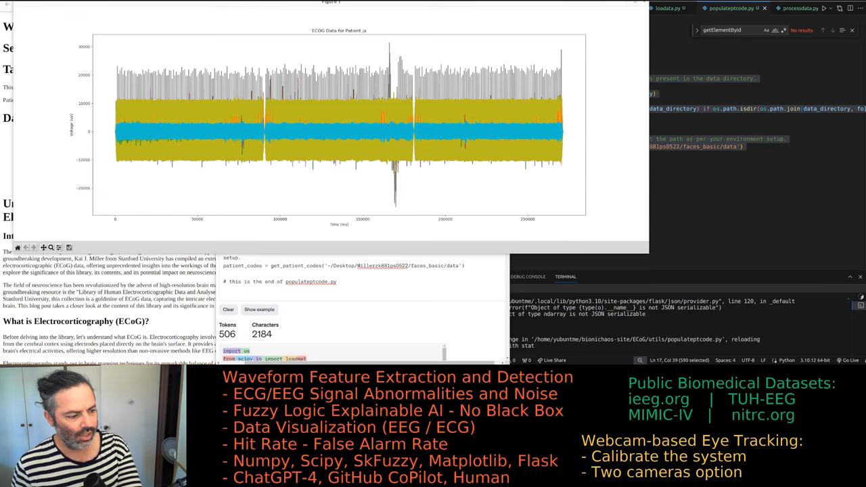
mouse_move(5, 146)
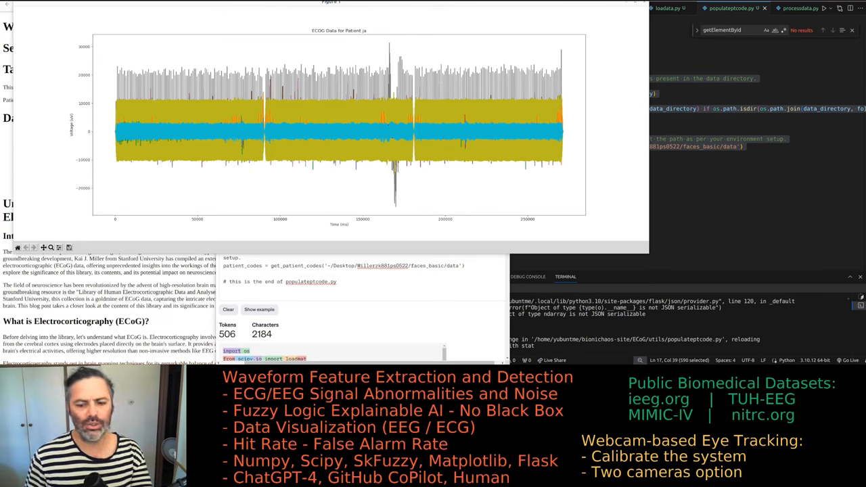
mouse_move(366, 112)
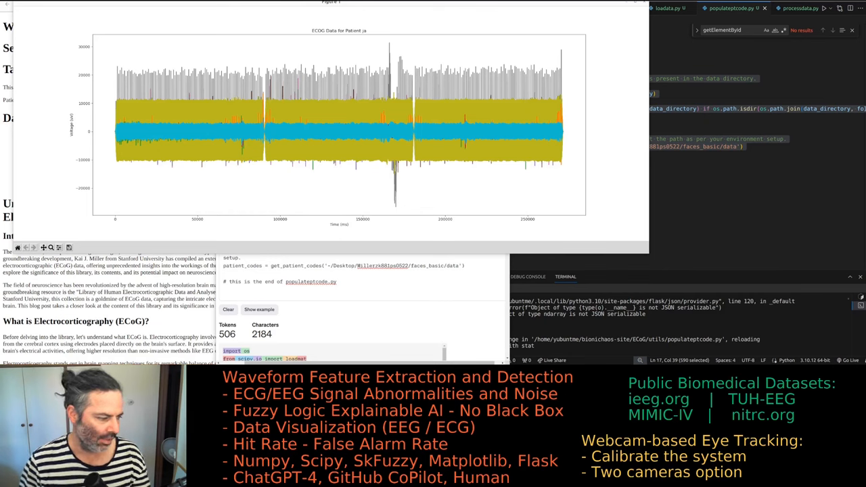
mouse_move(639, 180)
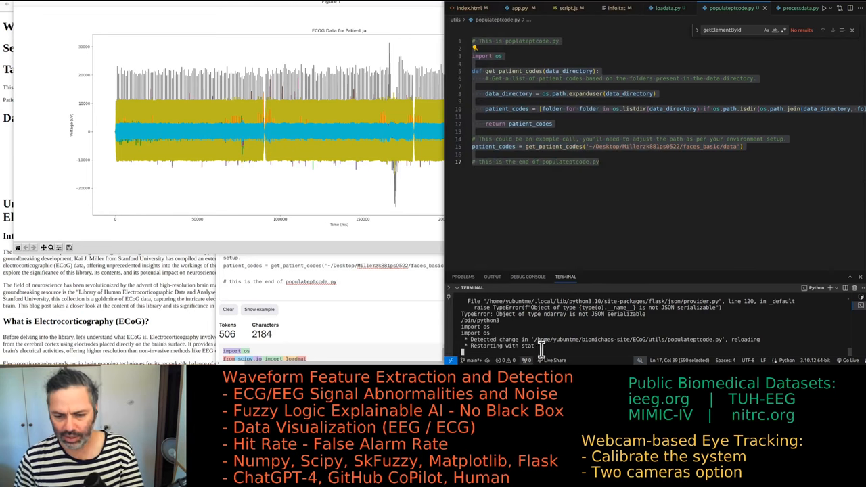
mouse_move(551, 308)
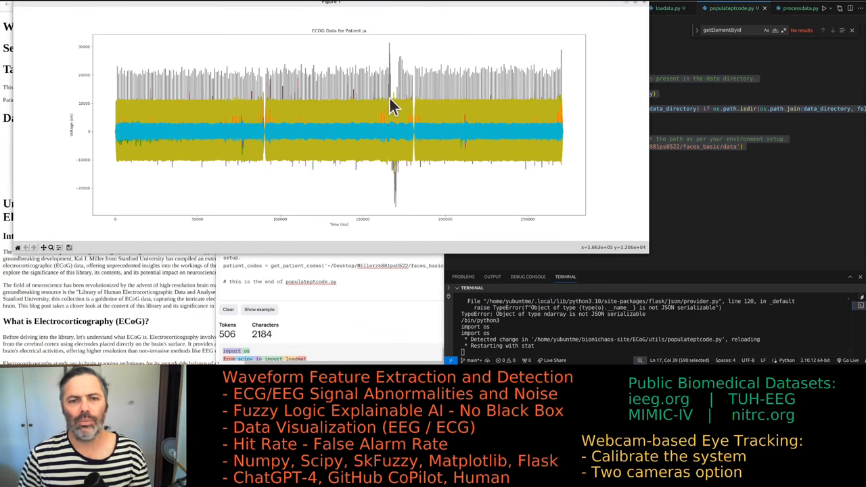
mouse_move(361, 111)
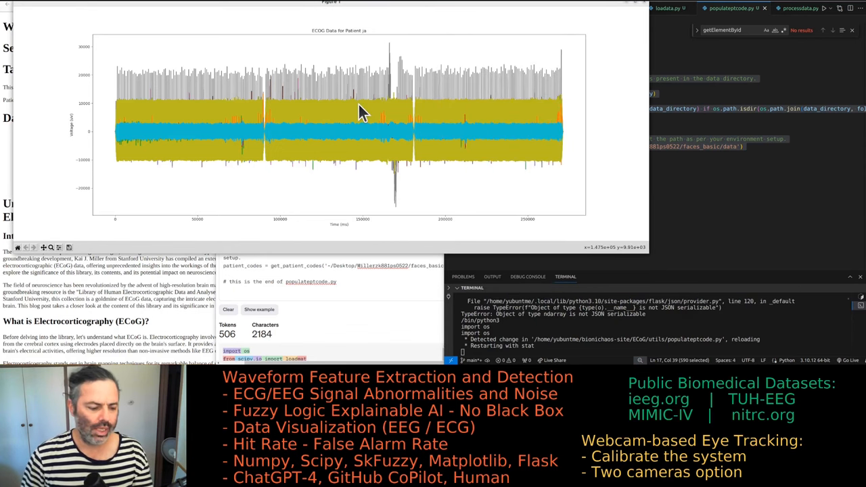
mouse_move(358, 180)
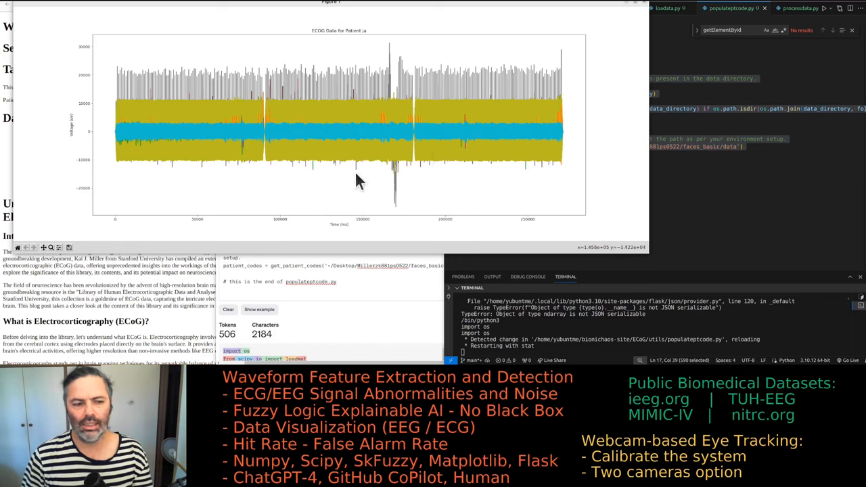
mouse_move(303, 57)
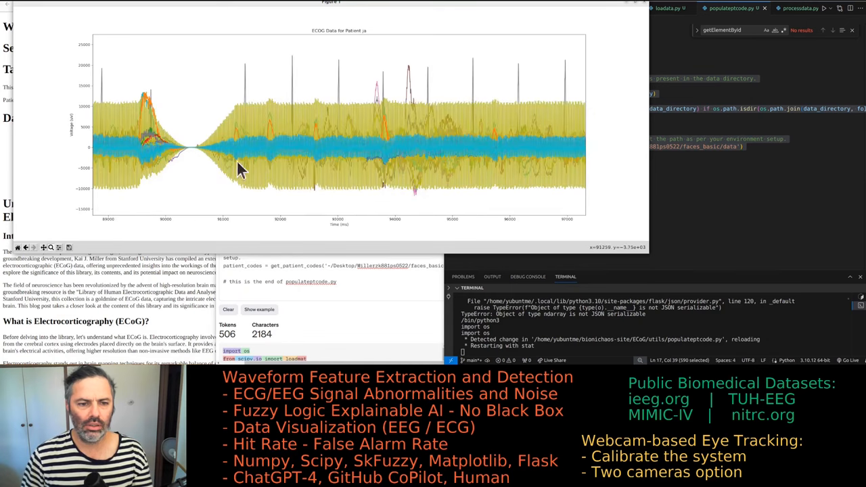
mouse_move(164, 166)
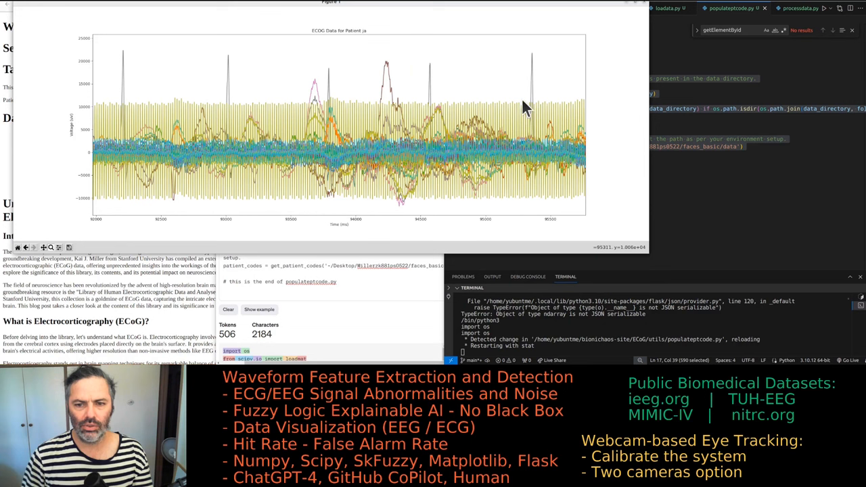
mouse_move(378, 122)
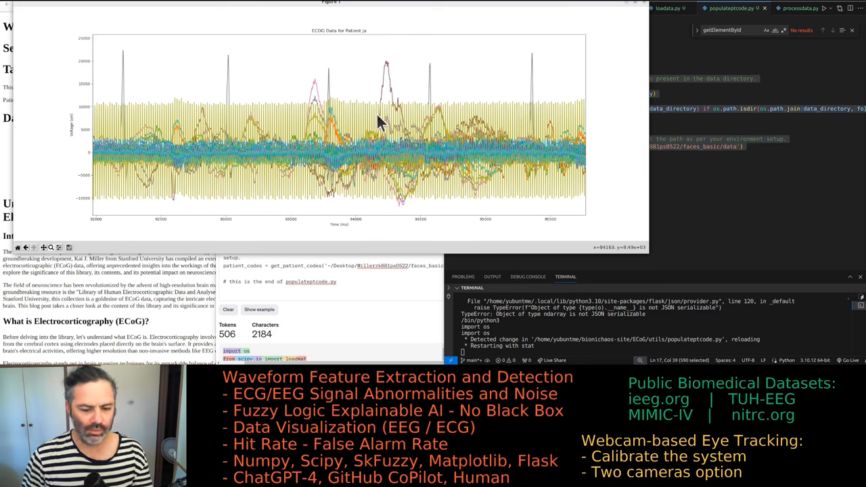
mouse_move(443, 118)
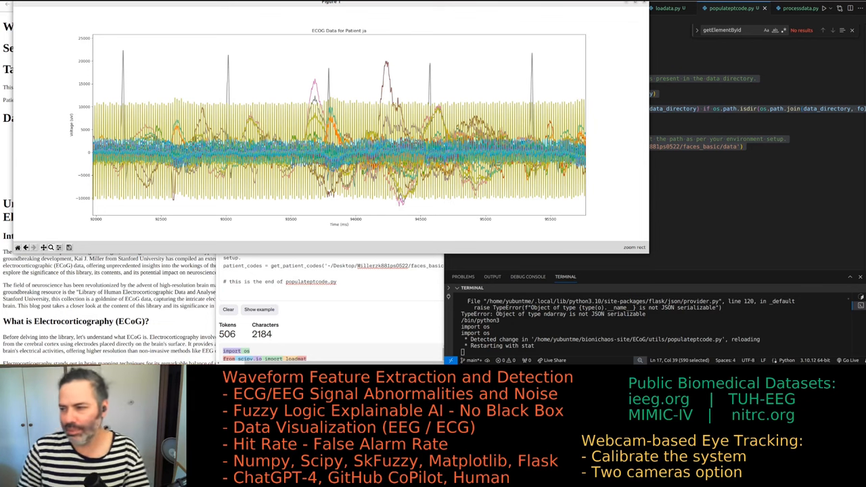
mouse_move(365, 154)
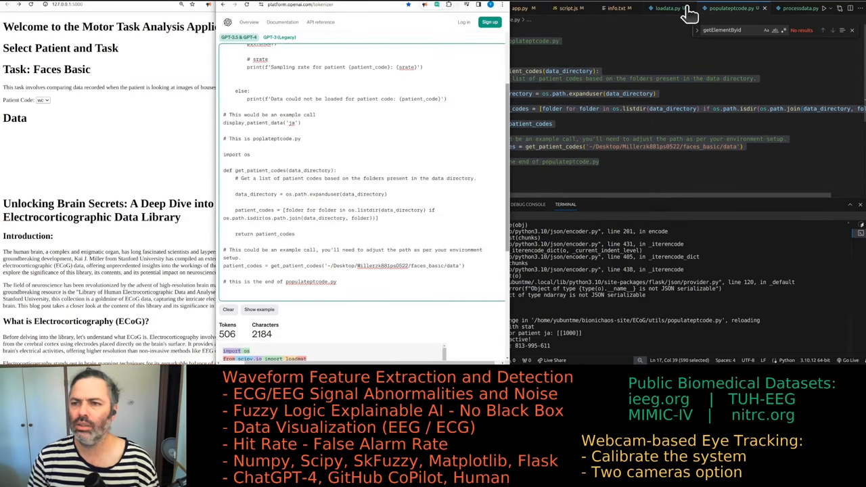
Add app.py and script.js code to the Tokenizer text, reaching 3,795 tokens and 17,637 characters
click(784, 8)
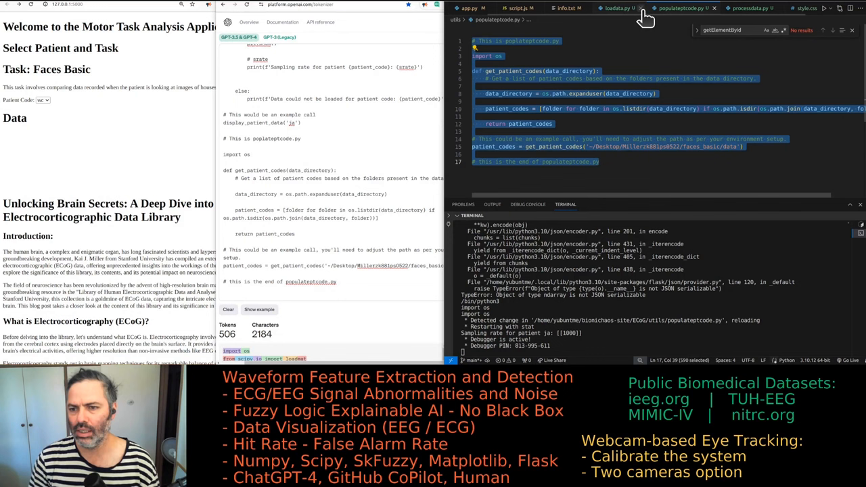
click(467, 8)
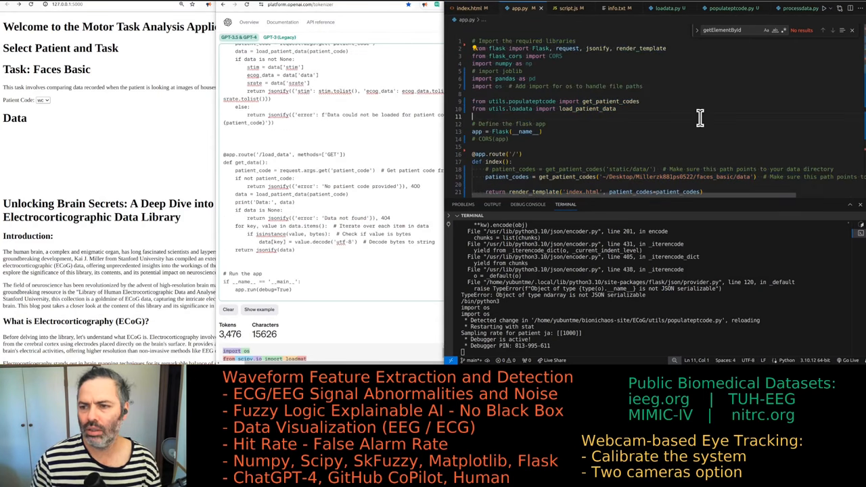
click(563, 8)
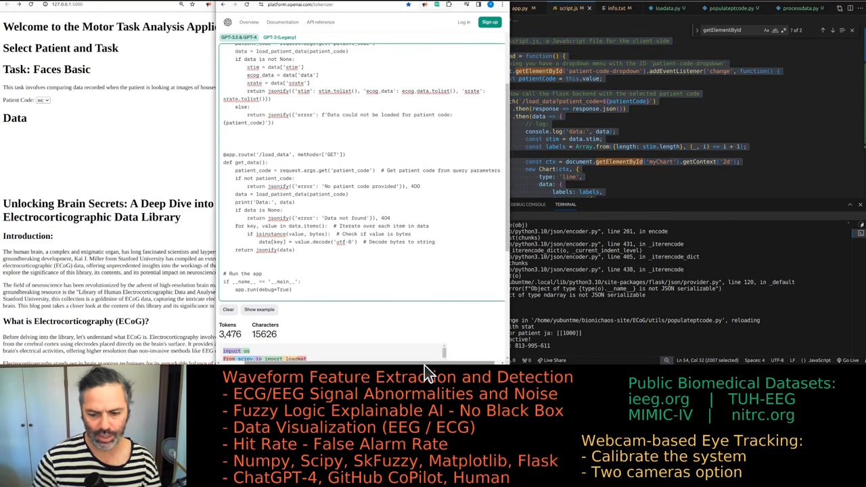
click(612, 8)
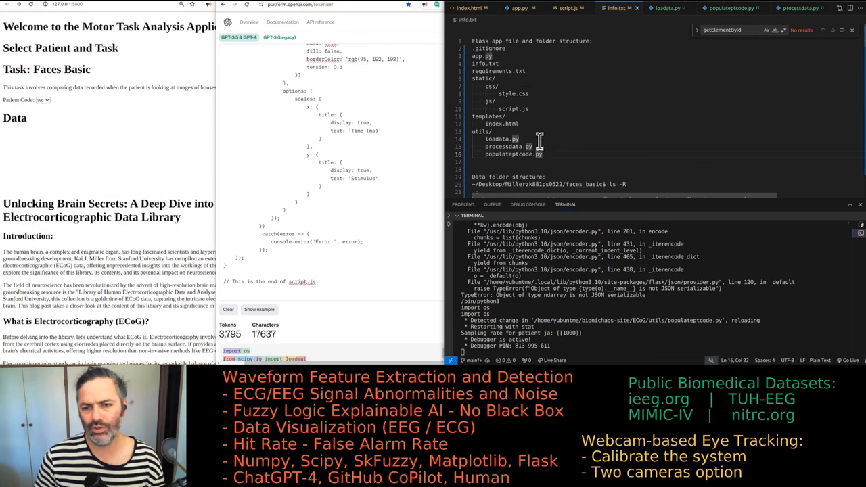
mouse_move(498, 78)
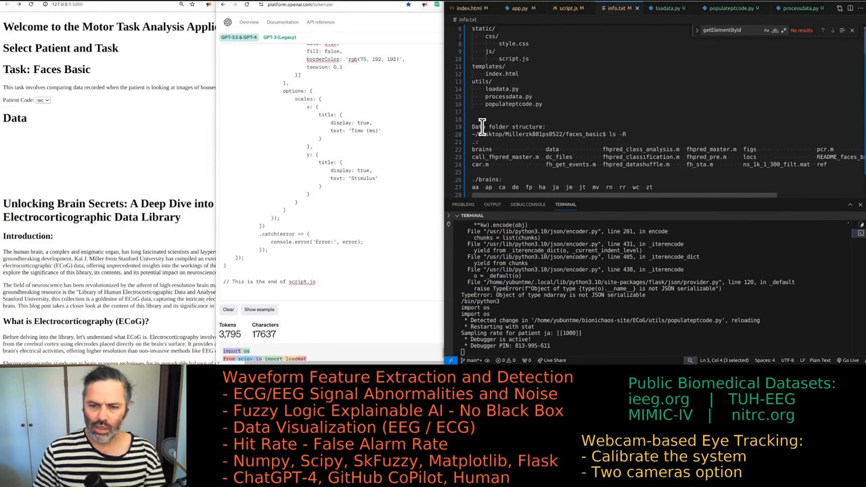
scroll(down, 3)
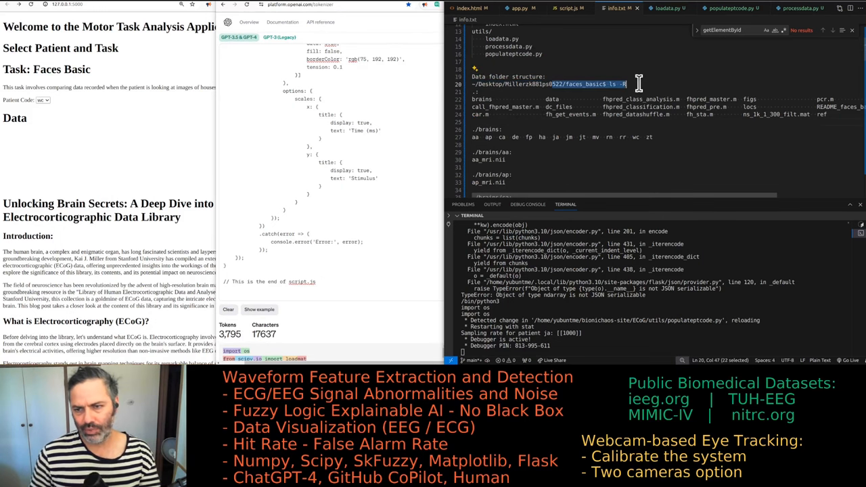
scroll(down, 3)
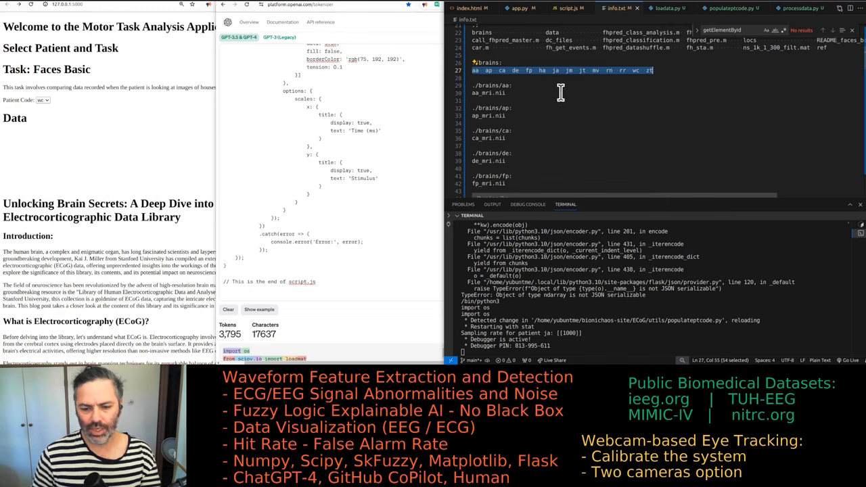
scroll(down, 3)
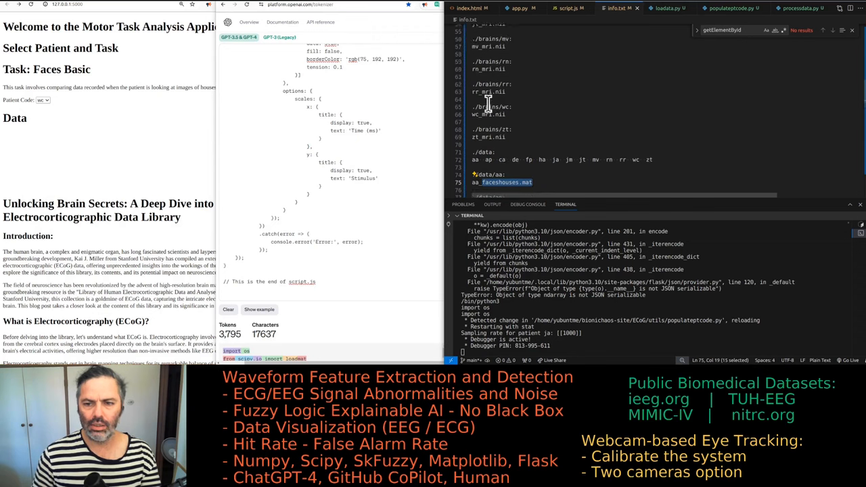
scroll(down, 3)
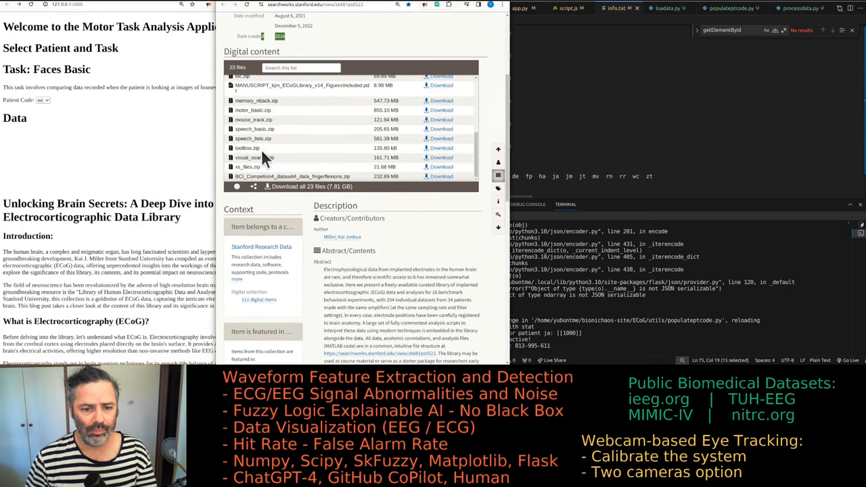
Scroll back up to the dropdown-driven fetch example for loading patient data
scroll(up, 3)
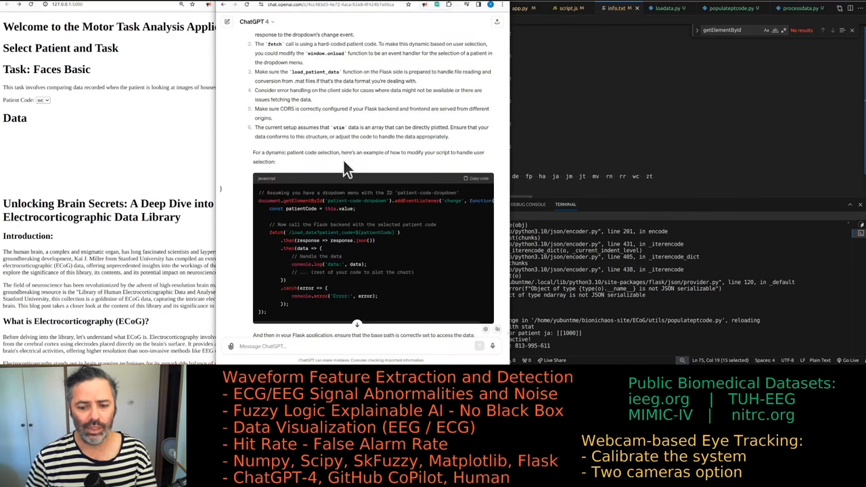
Dictate a ChatGPT draft explaining empty processdata.py and style.css and the undisplayed ECoG data
scroll(down, 3)
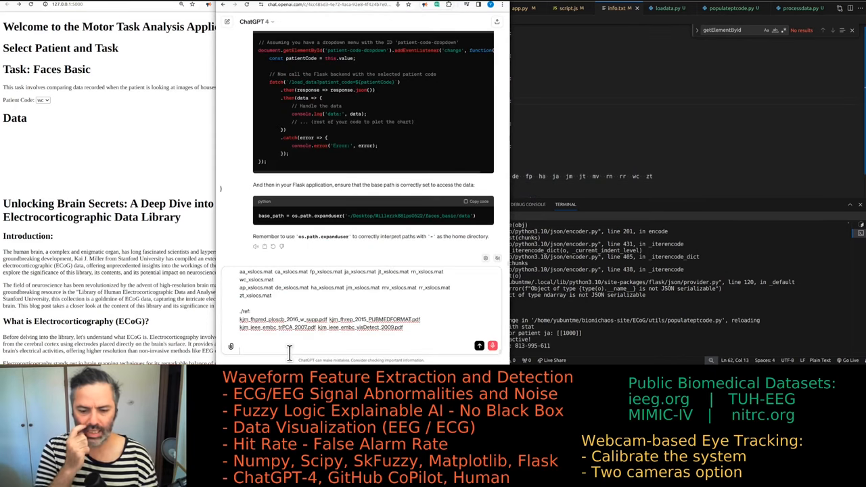
text(this is what we)
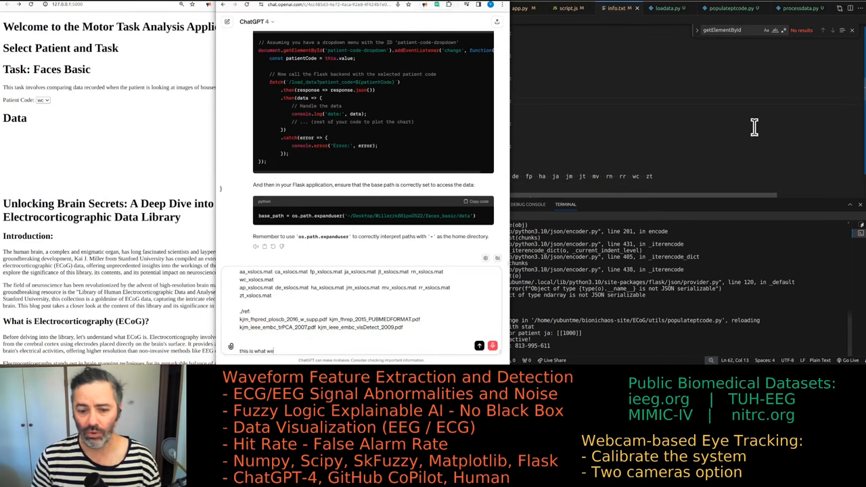
text(have so far)
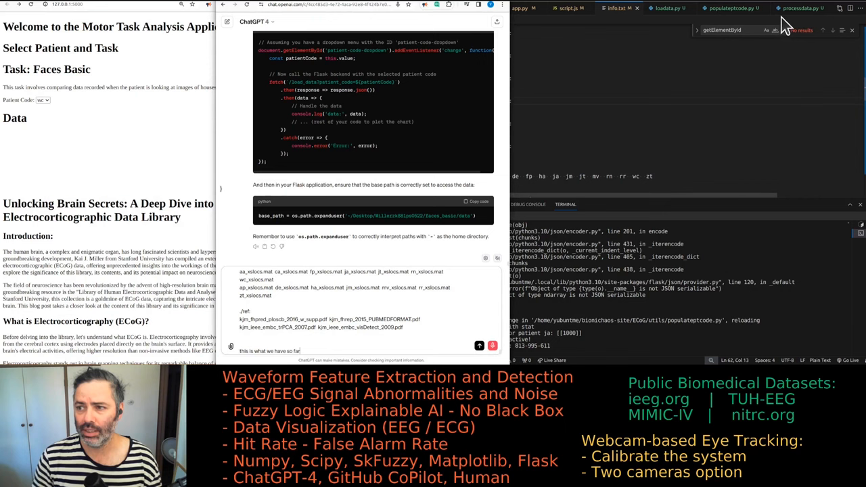
text(currently the process data Python file is empty and we)
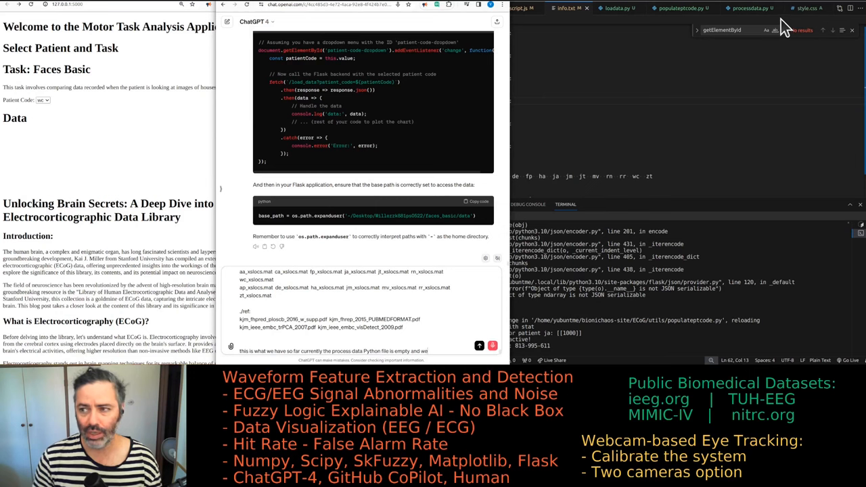
text(don't have)
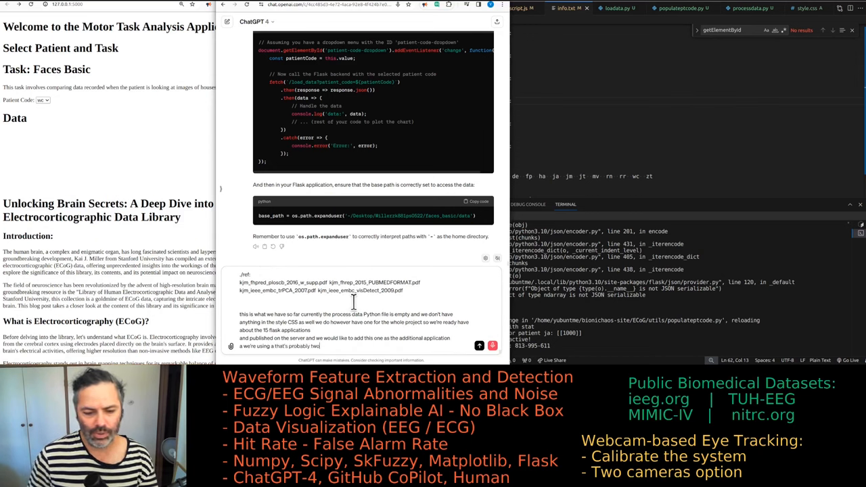
text(early for that but we're using Ubuntu and Apache server)
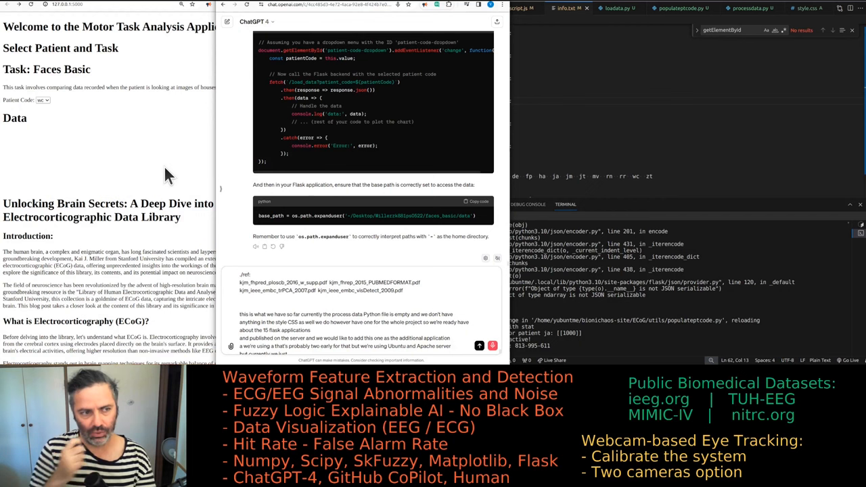
text(want the application to show something useful in)
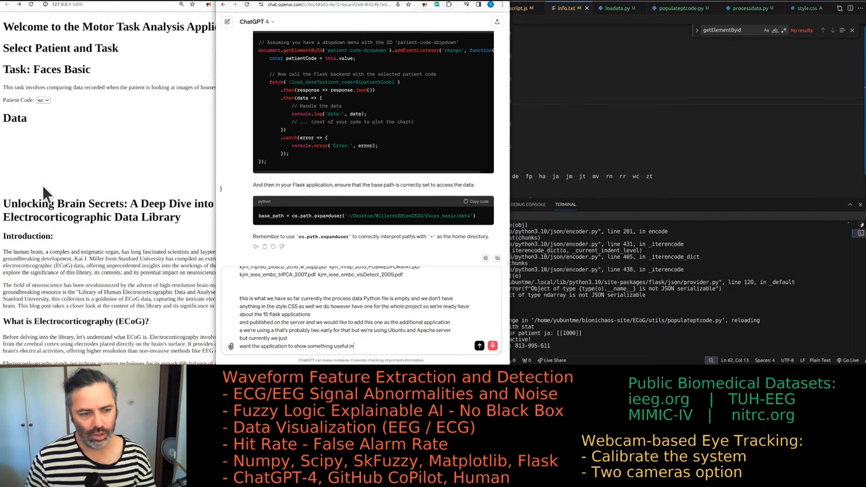
text(the local and environment so currently)
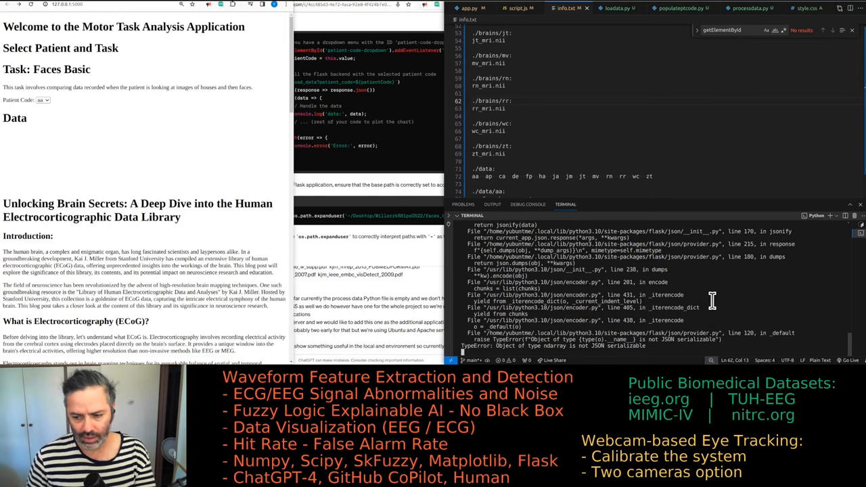
mouse_move(649, 346)
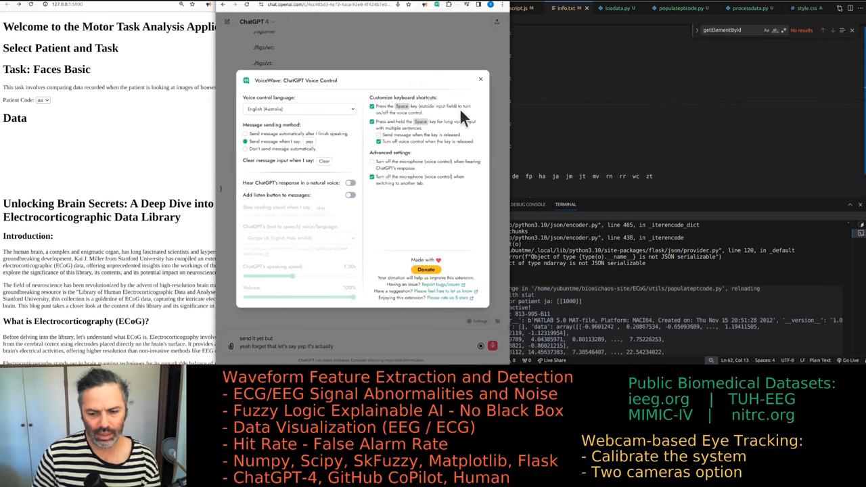
Dictate the Flask data-loading problem to ChatGPT and get its numbered debugging steps
click(480, 79)
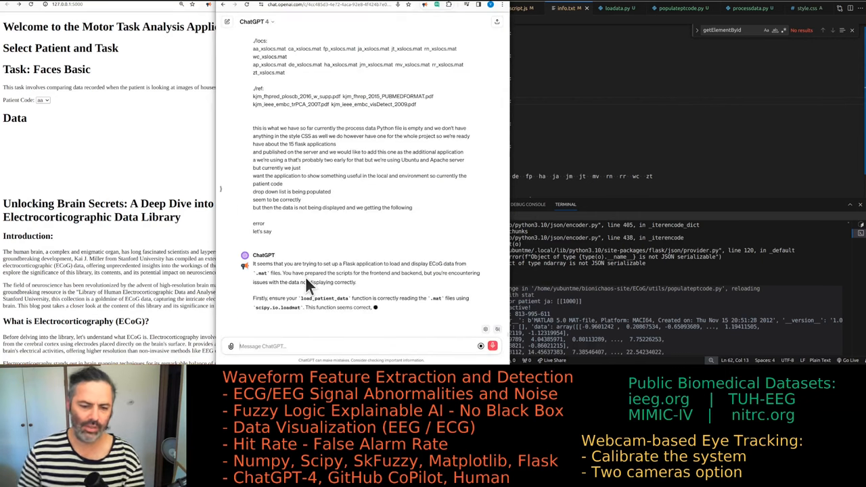
text(that not so great thing about this text-to-speech is that it's not reading straight away with the one I)
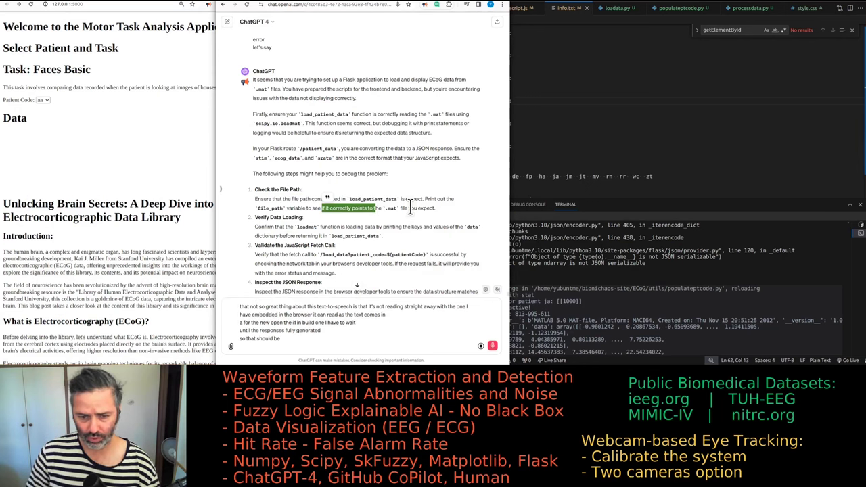
text(core)
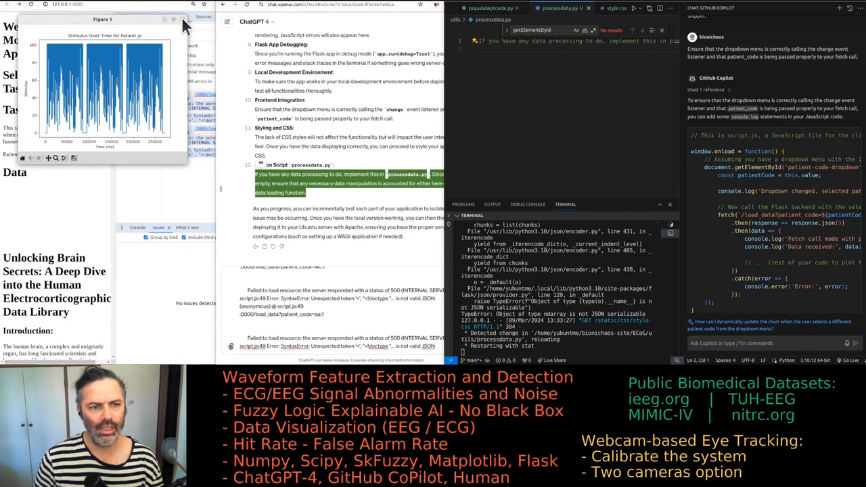
Bring Visual Studio Code into focus with index.html showing
click(183, 19)
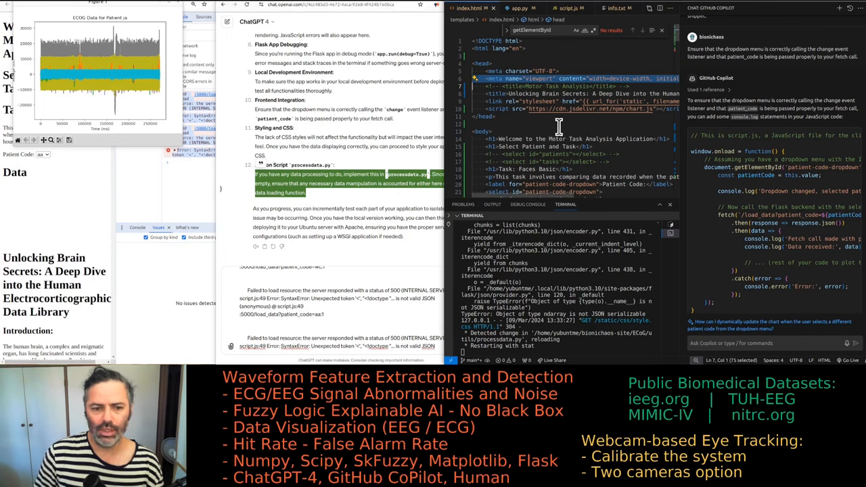
mouse_move(213, 216)
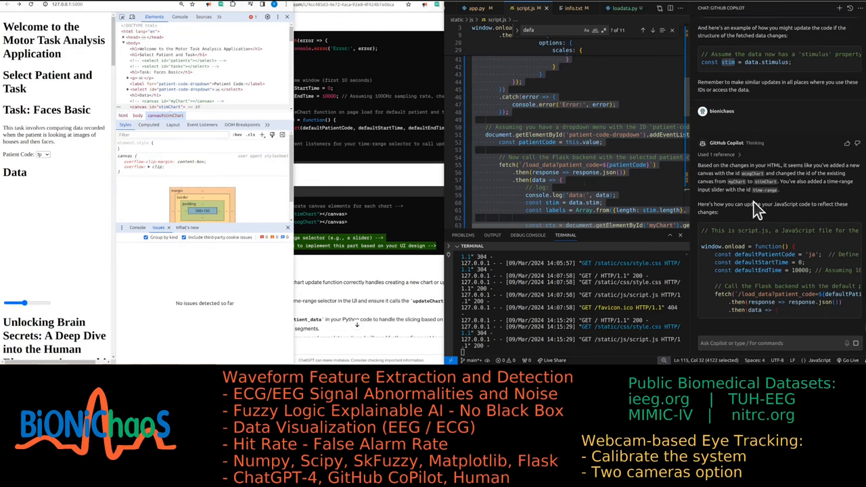
Review app.py's load_segment route and index.html's new chart canvases
scroll(down, 3)
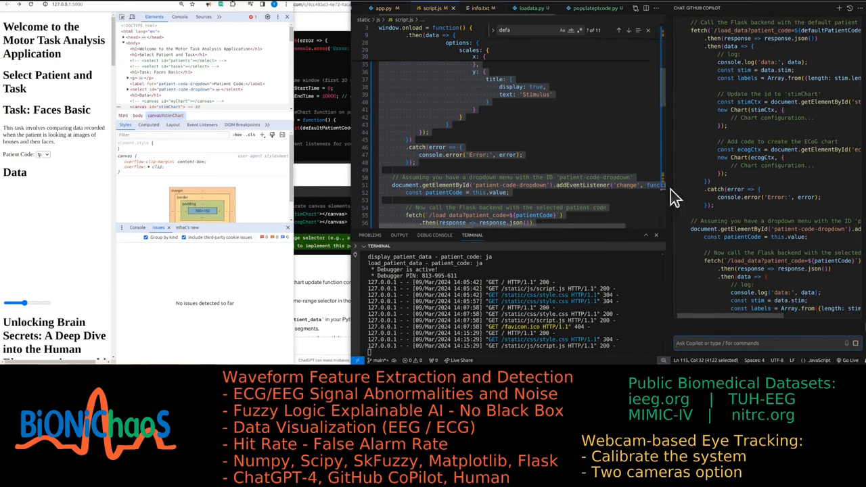
click(383, 7)
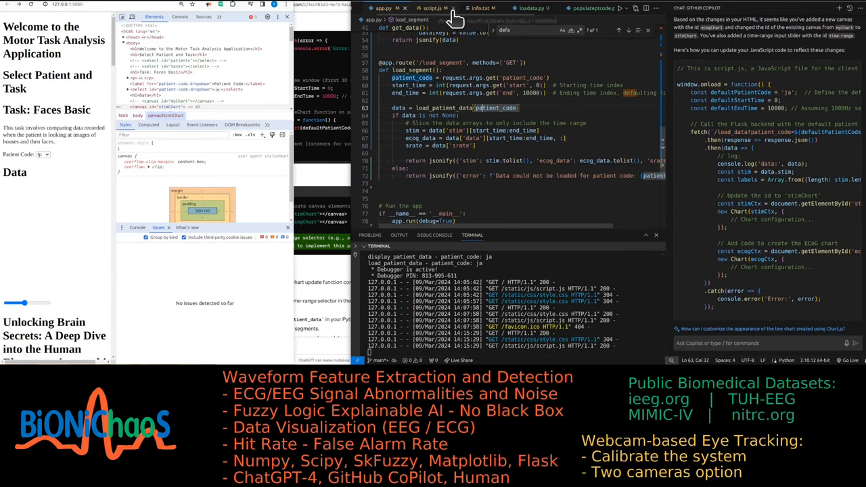
mouse_move(379, 24)
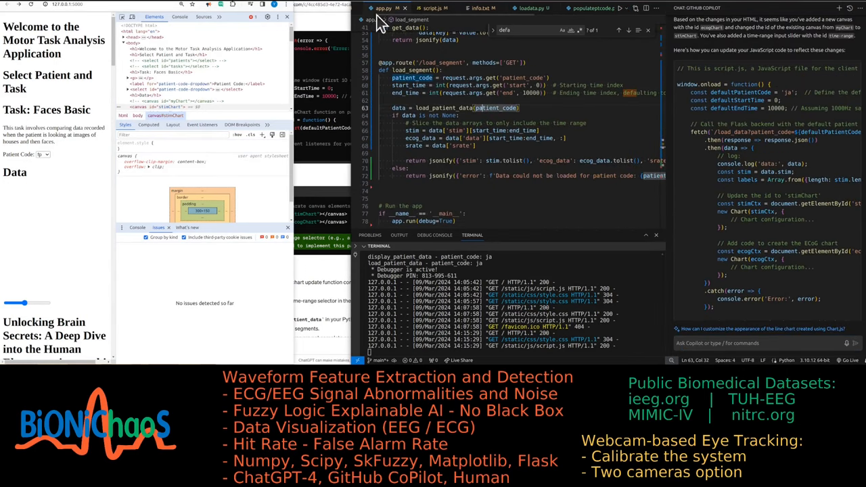
click(378, 8)
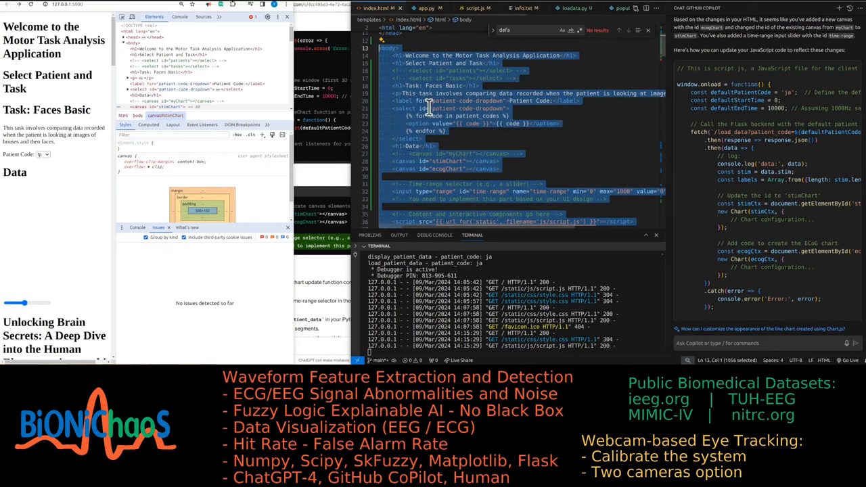
scroll(down, 3)
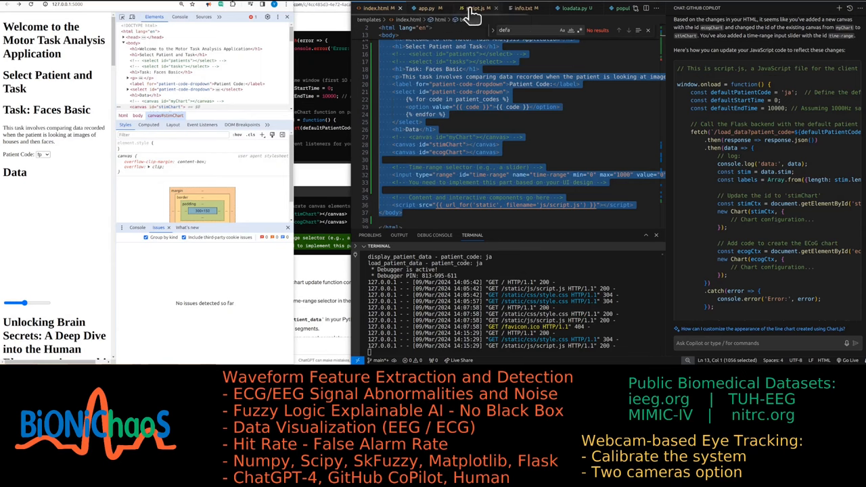
Scroll through script.js to compare it with Copilot's suggested chart code
click(471, 7)
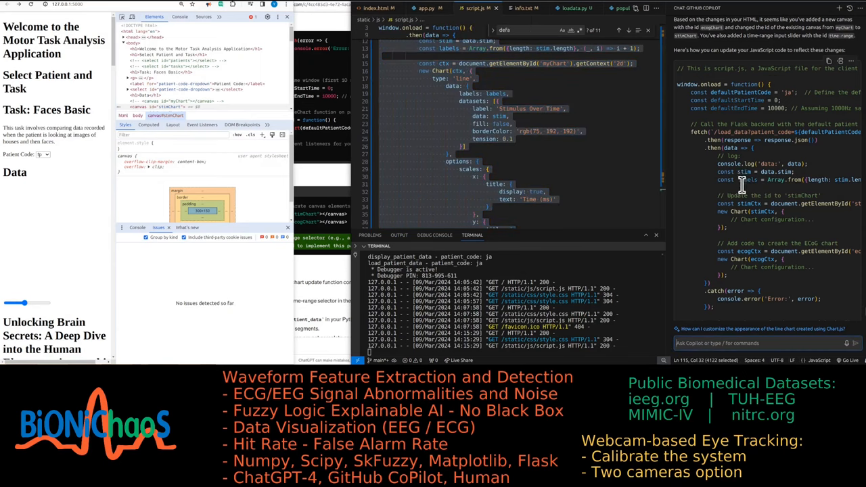
scroll(down, 3)
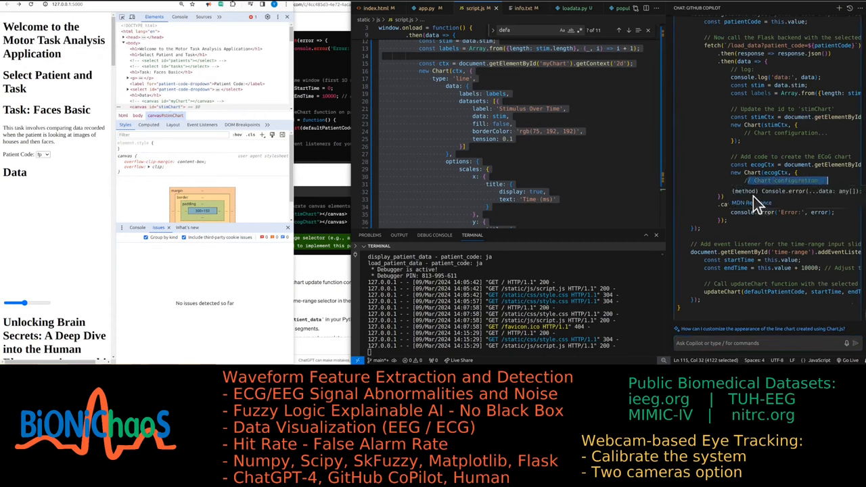
scroll(up, 3)
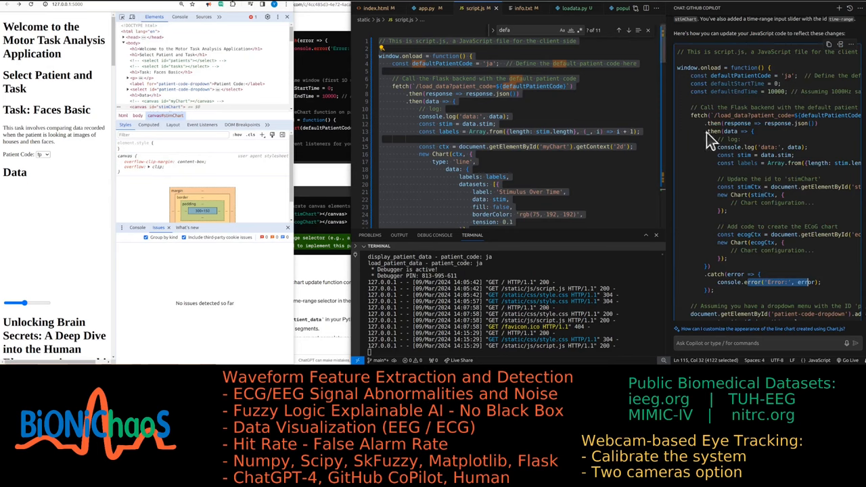
scroll(down, 3)
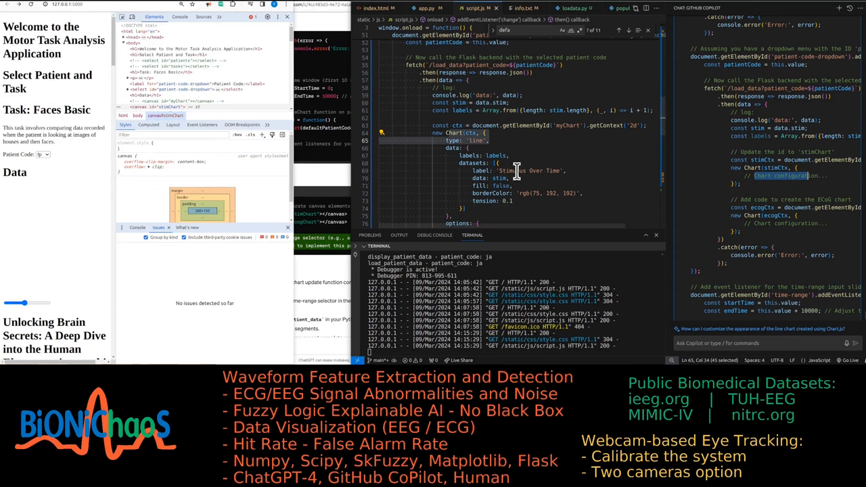
scroll(down, 3)
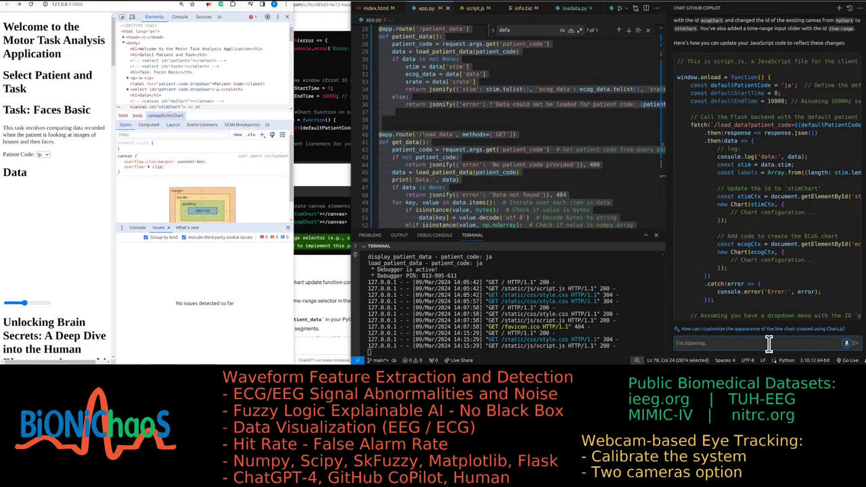
Ask Copilot to update app.py for the HTML and script.js changes, then review its load_segment version
text(Can you modify this based on the recer)
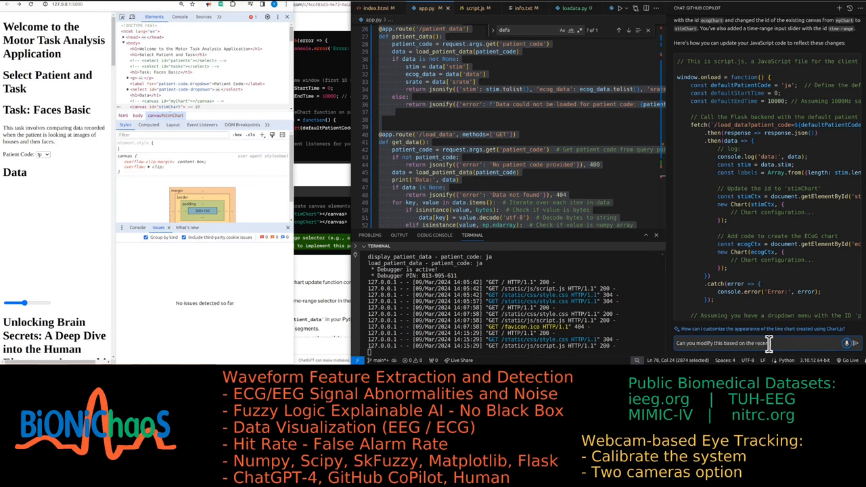
text(changes in html)
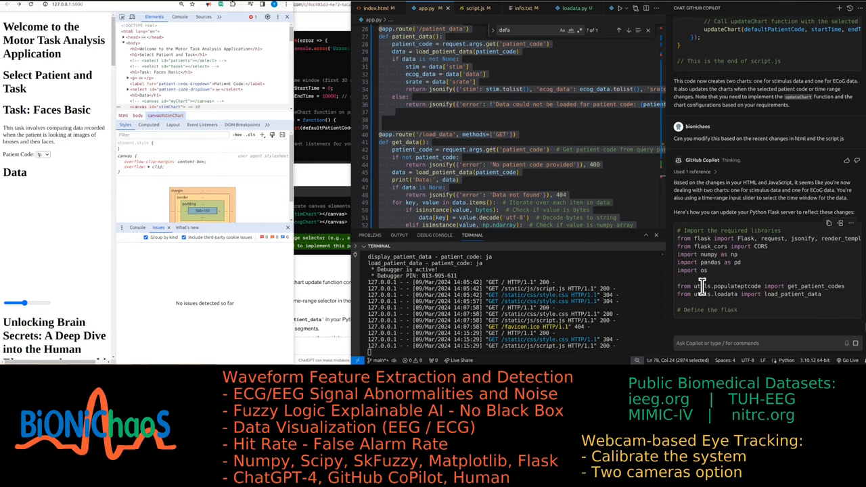
scroll(down, 3)
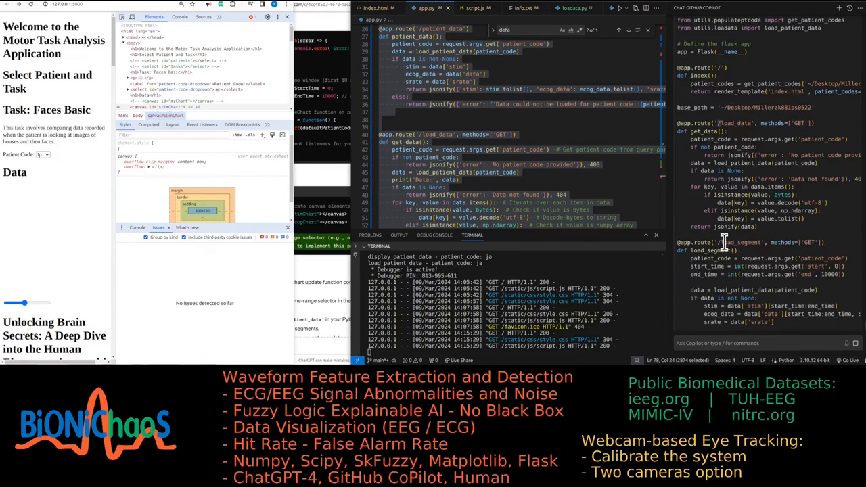
scroll(down, 3)
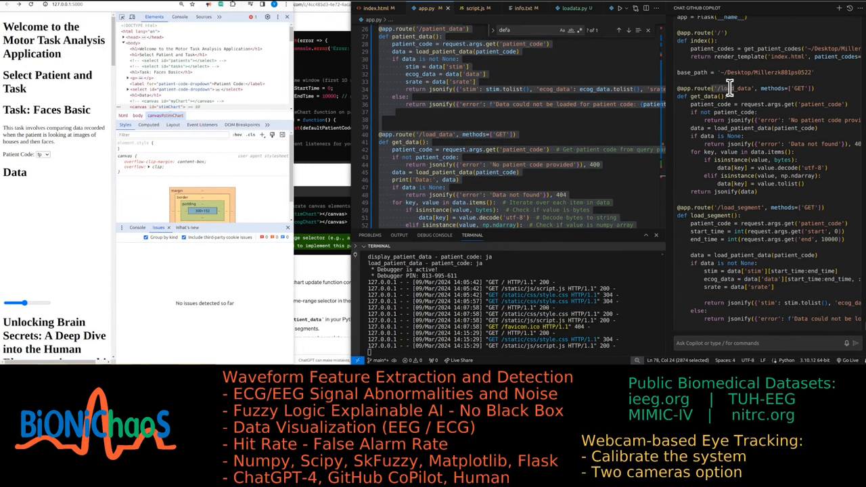
scroll(down, 3)
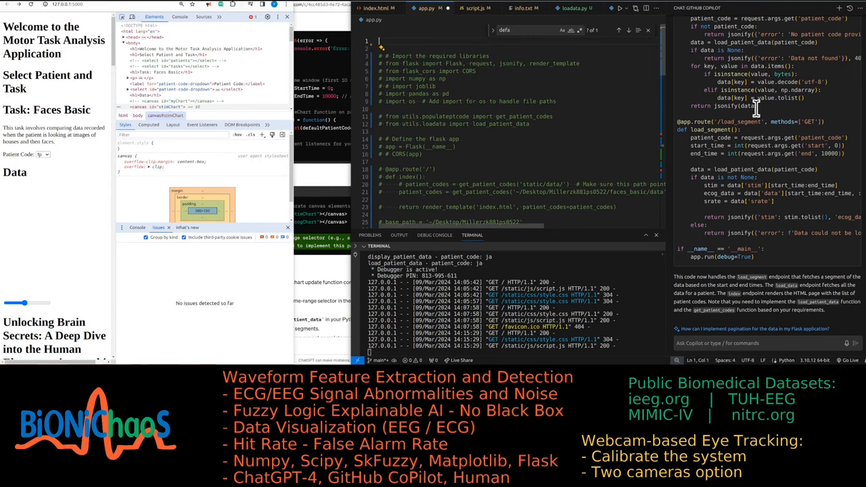
scroll(up, 3)
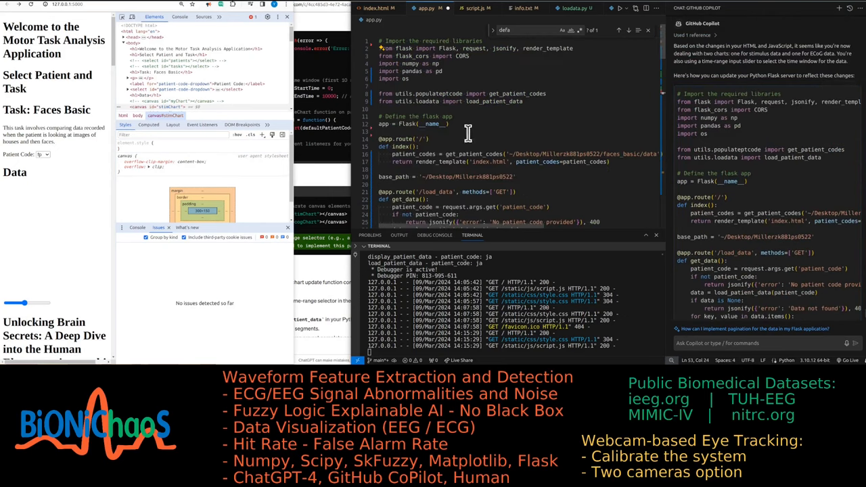
scroll(down, 3)
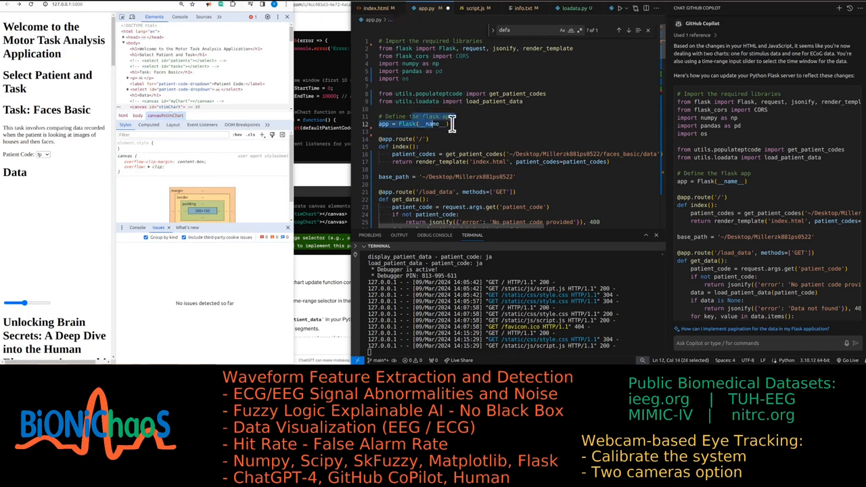
scroll(down, 3)
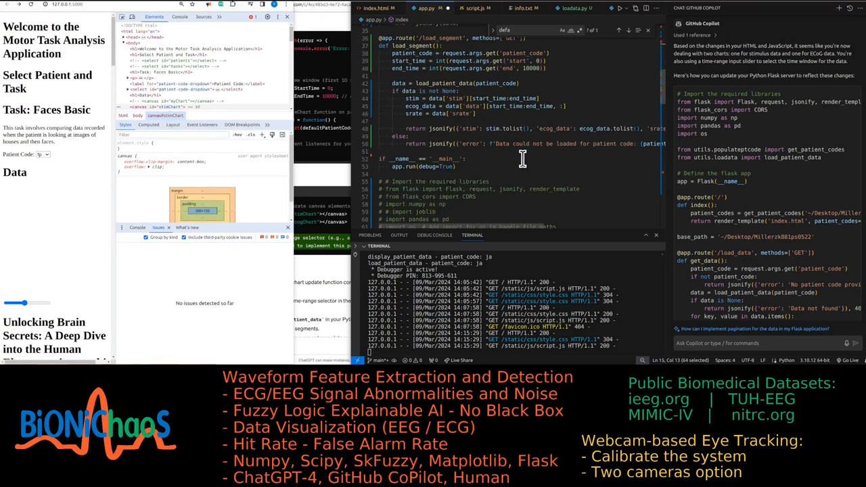
scroll(up, 3)
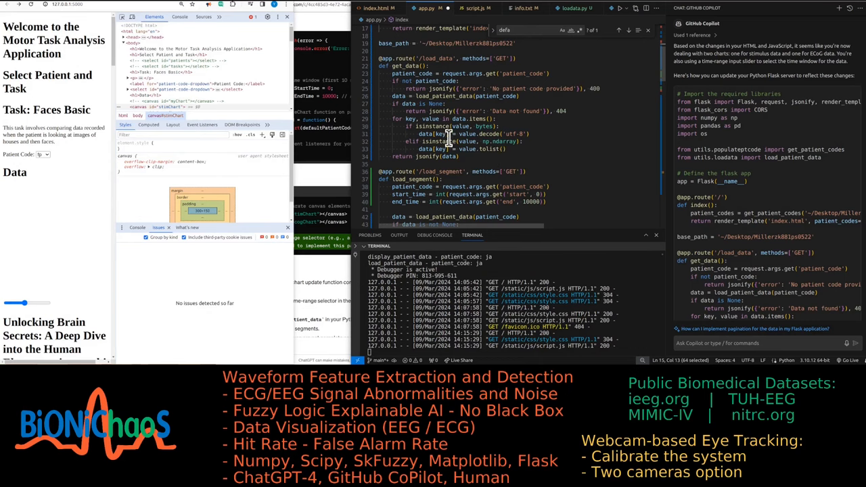
scroll(down, 3)
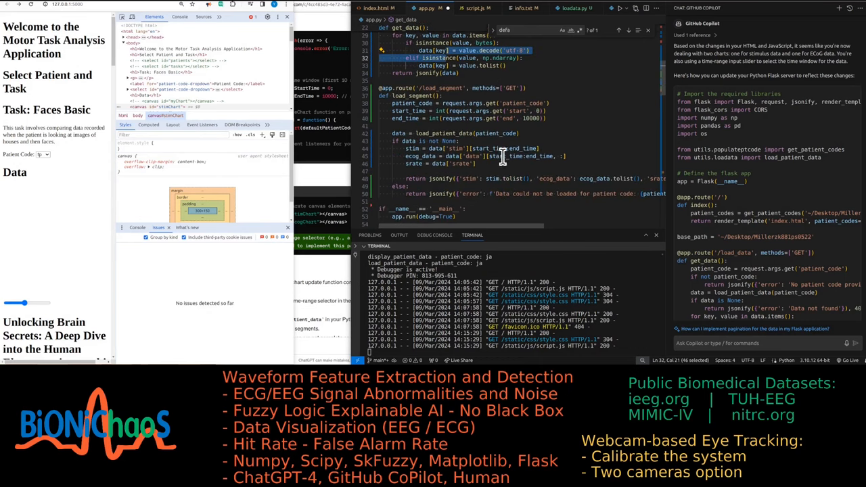
scroll(up, 3)
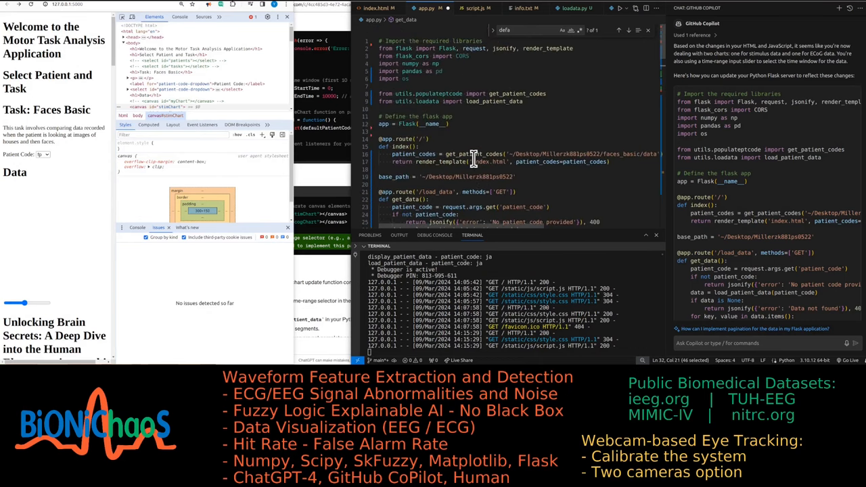